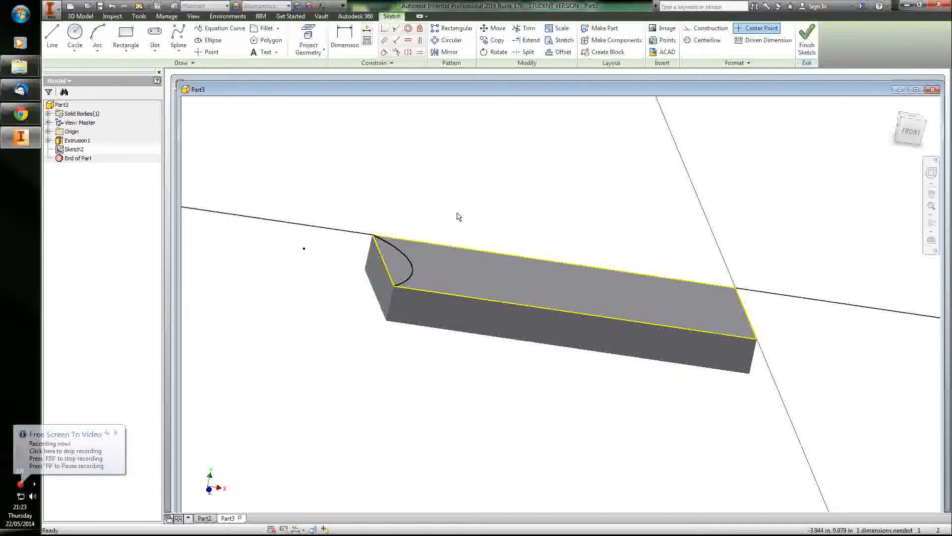
mouse_move(452, 217)
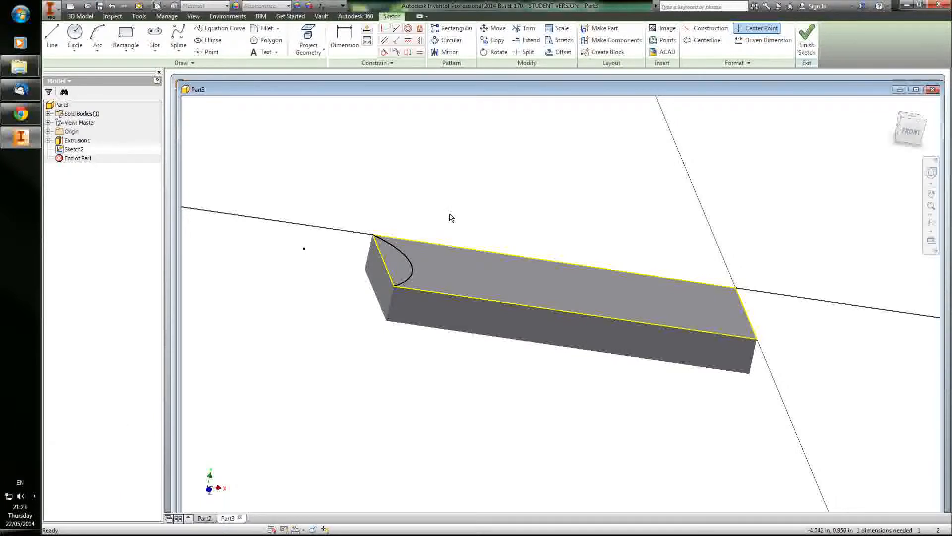
mouse_move(456, 219)
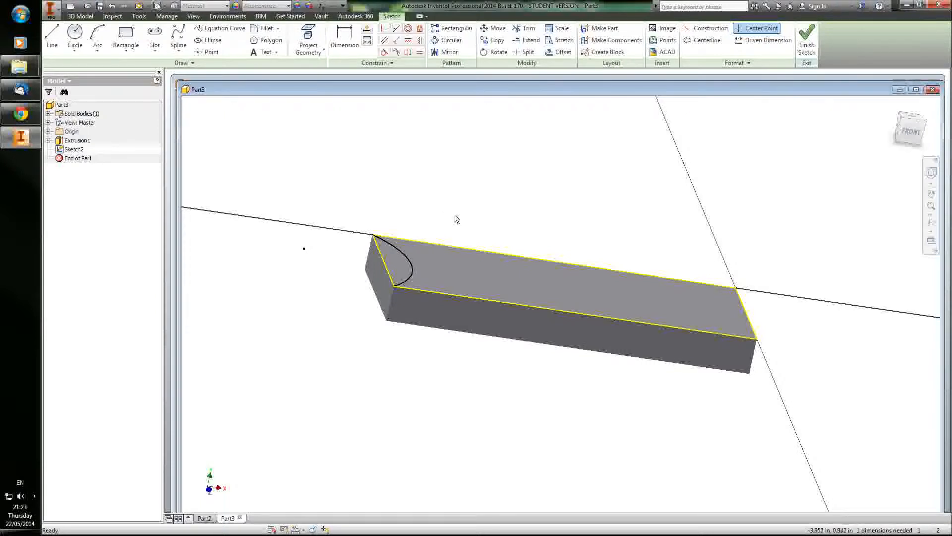
mouse_move(457, 291)
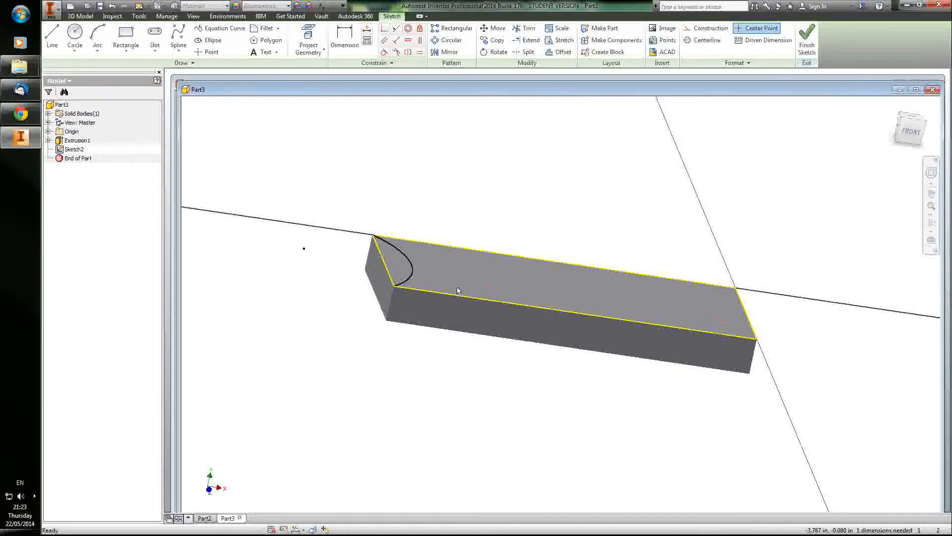
mouse_move(455, 339)
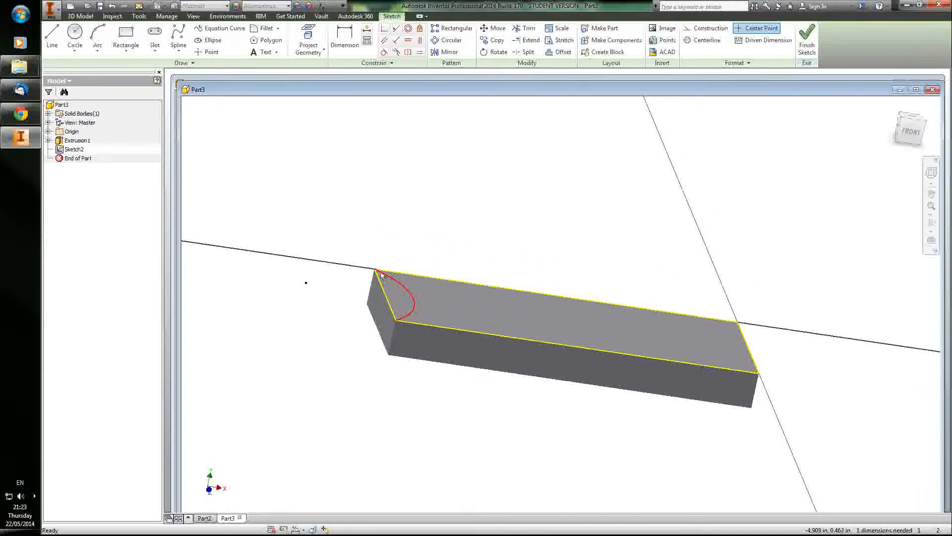
Complete the arc spanning the left end corner of the block's top face.
click(210, 52)
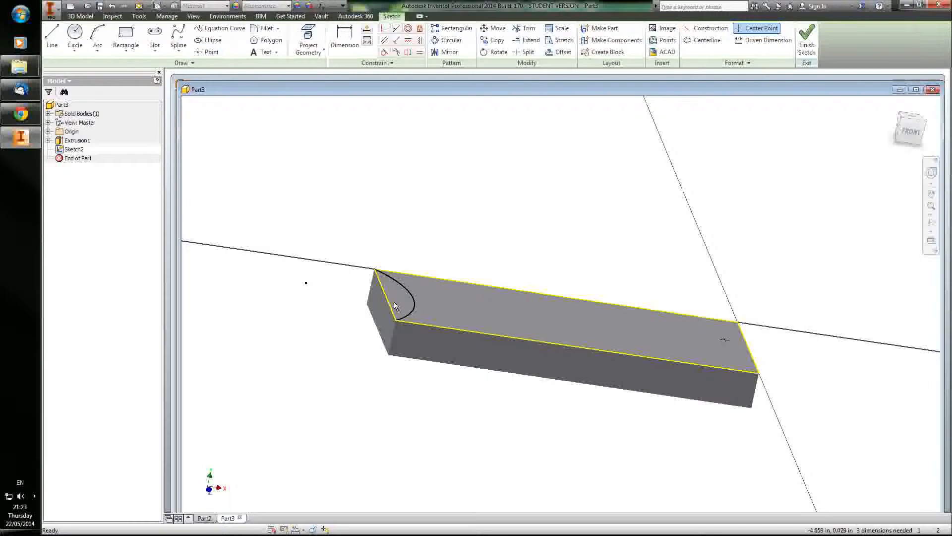
click(96, 35)
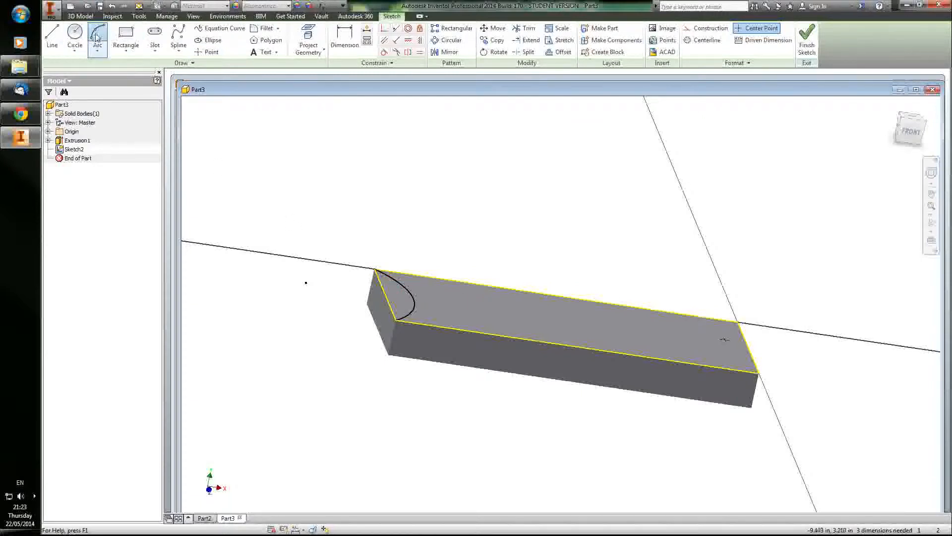
mouse_move(391, 325)
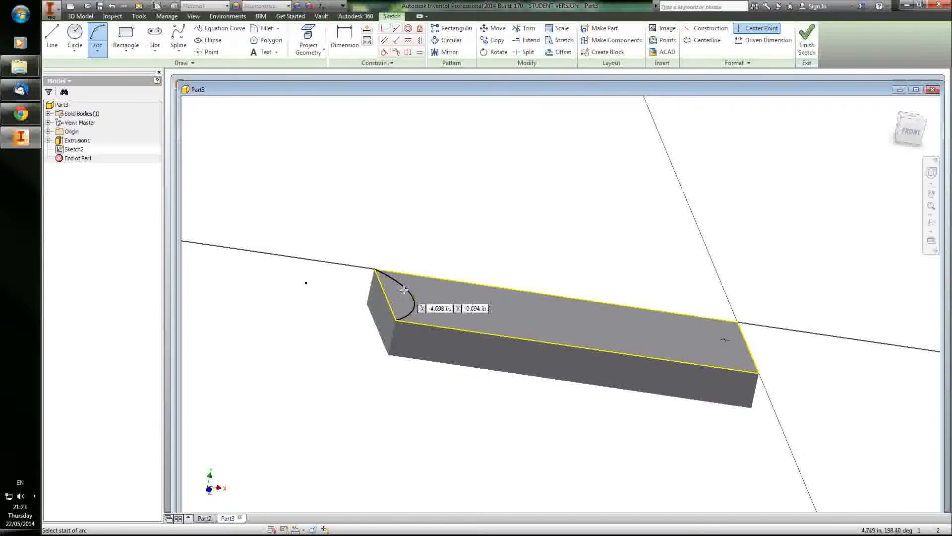
mouse_move(318, 197)
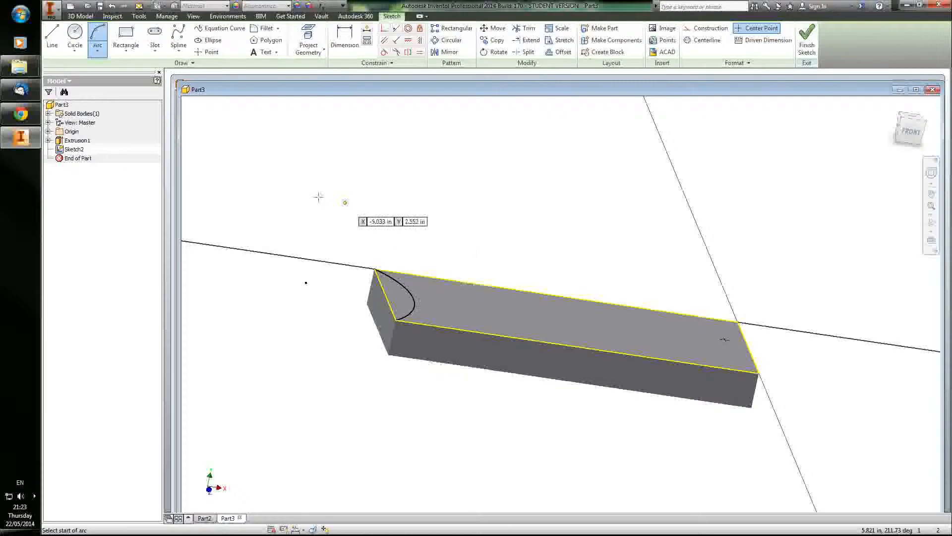
mouse_move(305, 283)
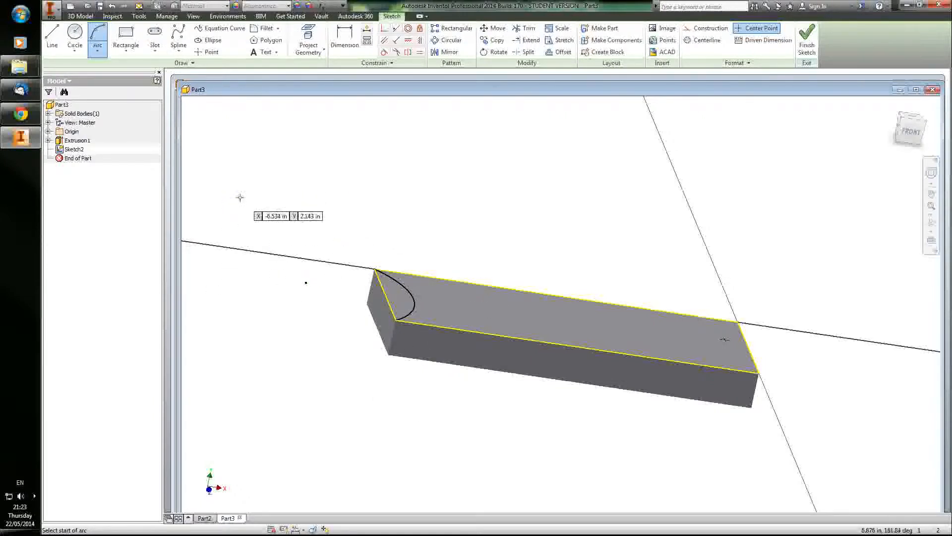
click(97, 33)
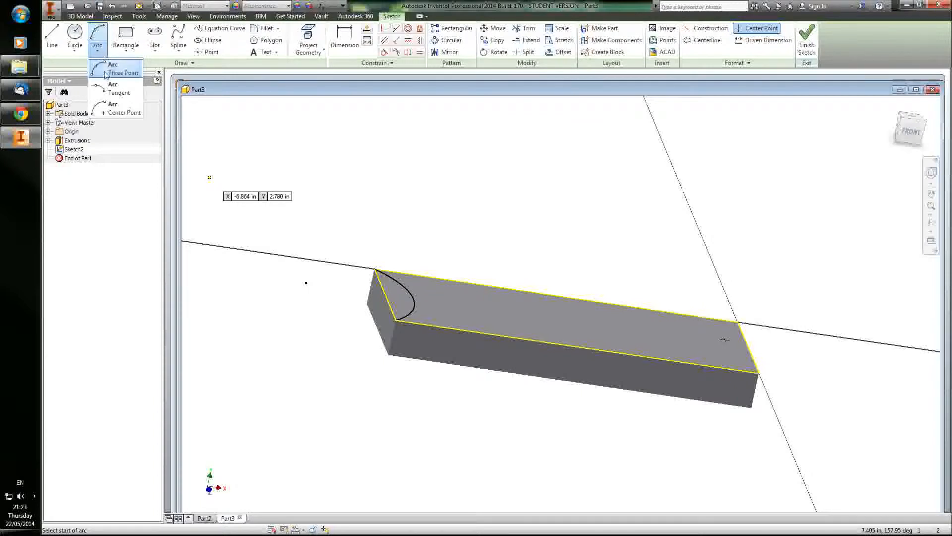
mouse_move(119, 88)
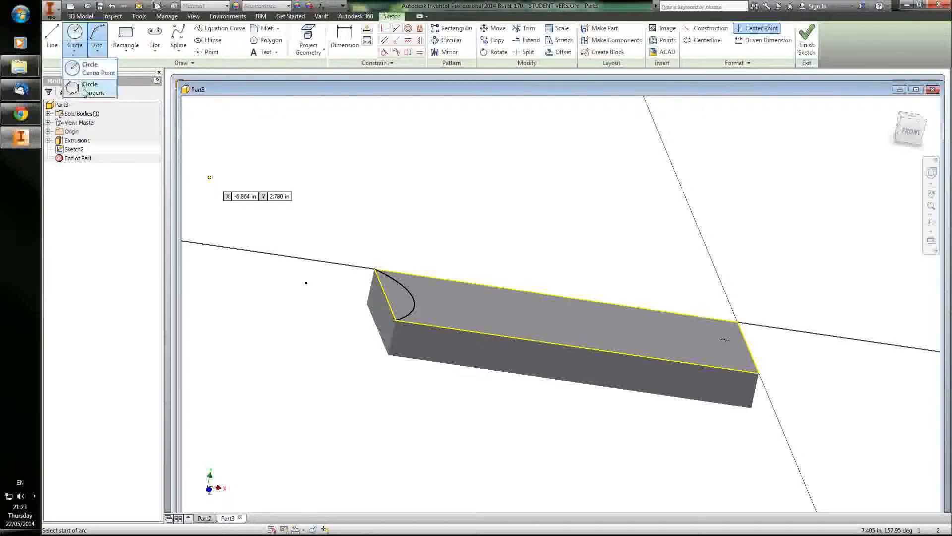
click(126, 39)
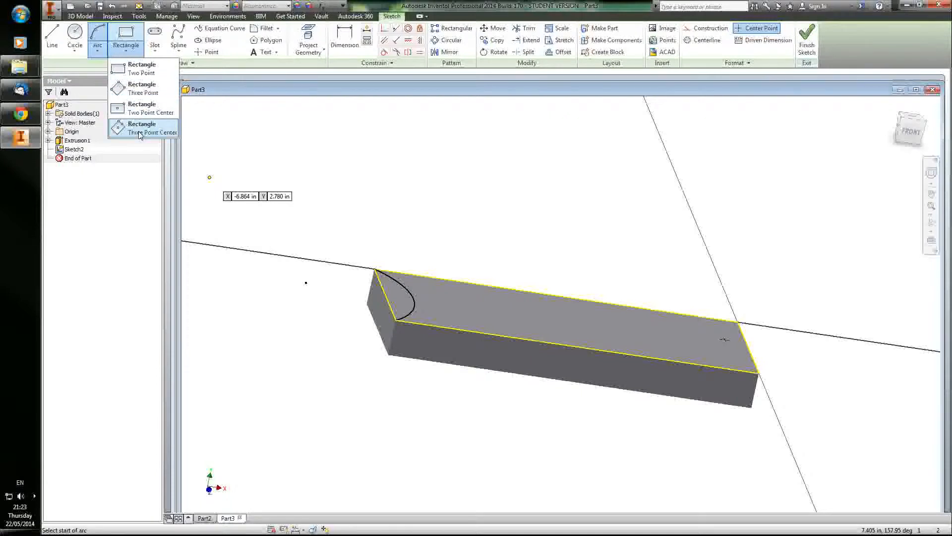
click(155, 39)
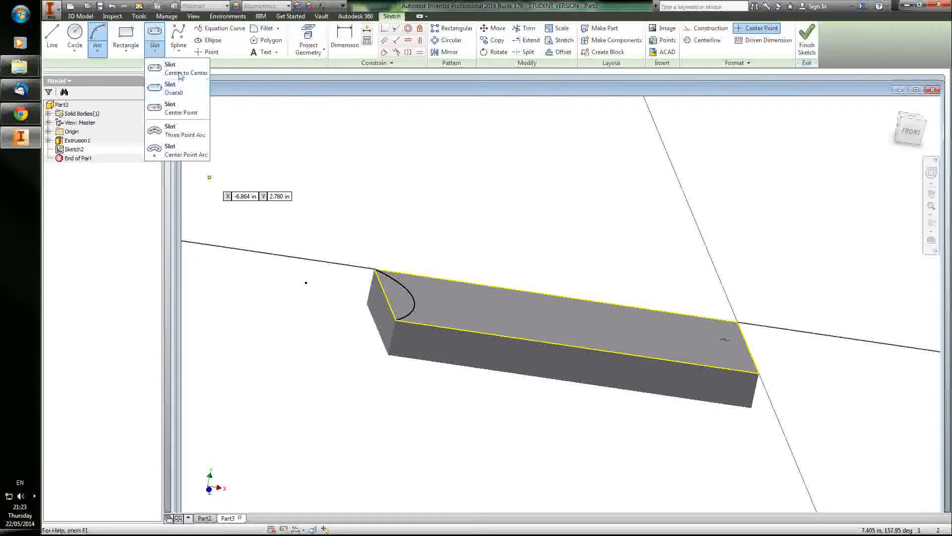
click(126, 34)
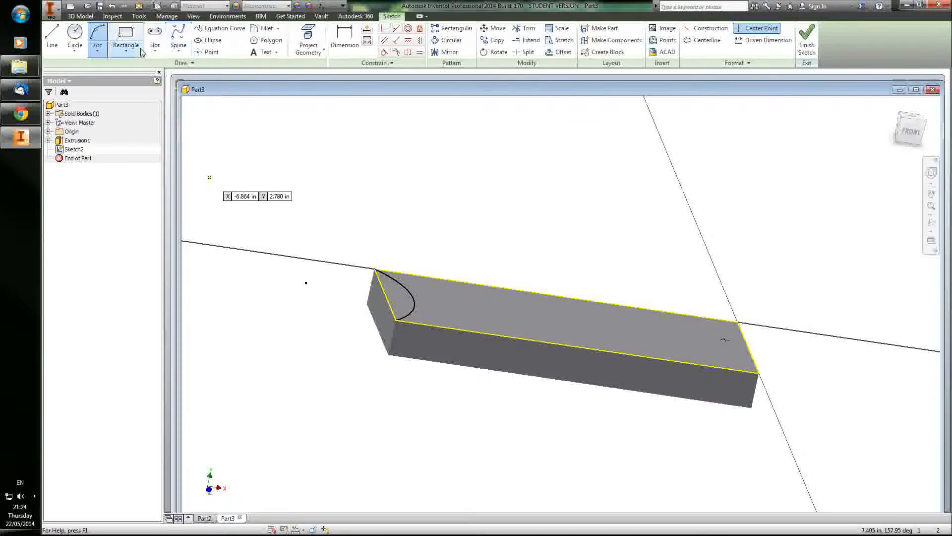
click(97, 37)
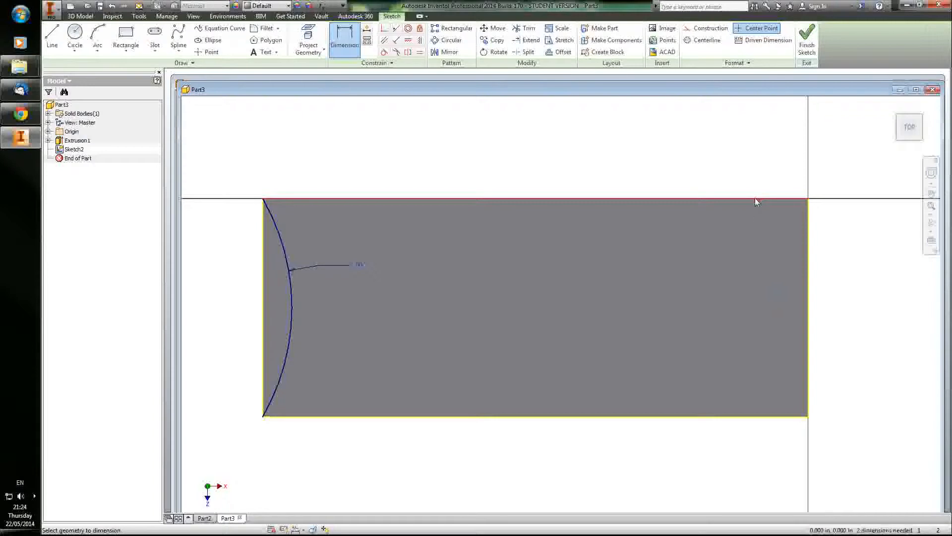
Dimension the rectangle's distance from the edge and accept the value, fully constraining the sketch.
click(757, 202)
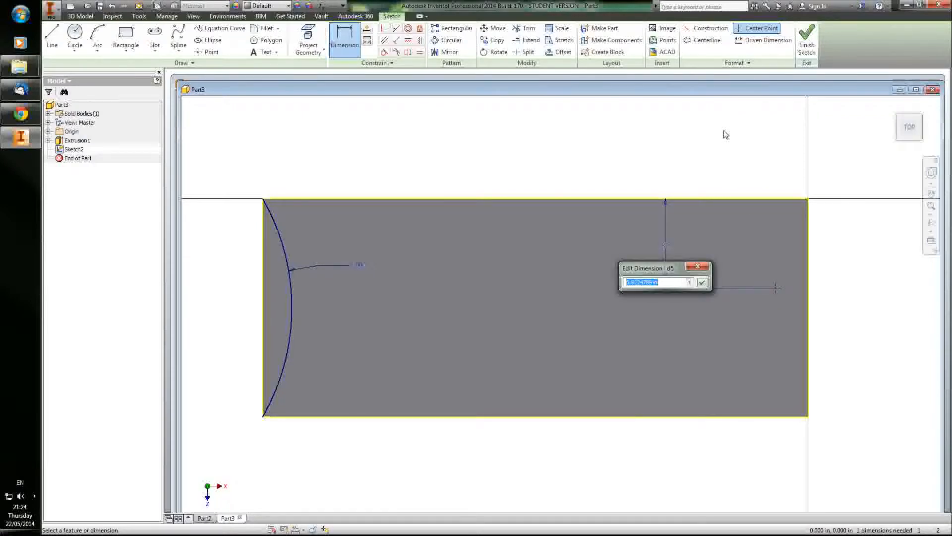
click(703, 281)
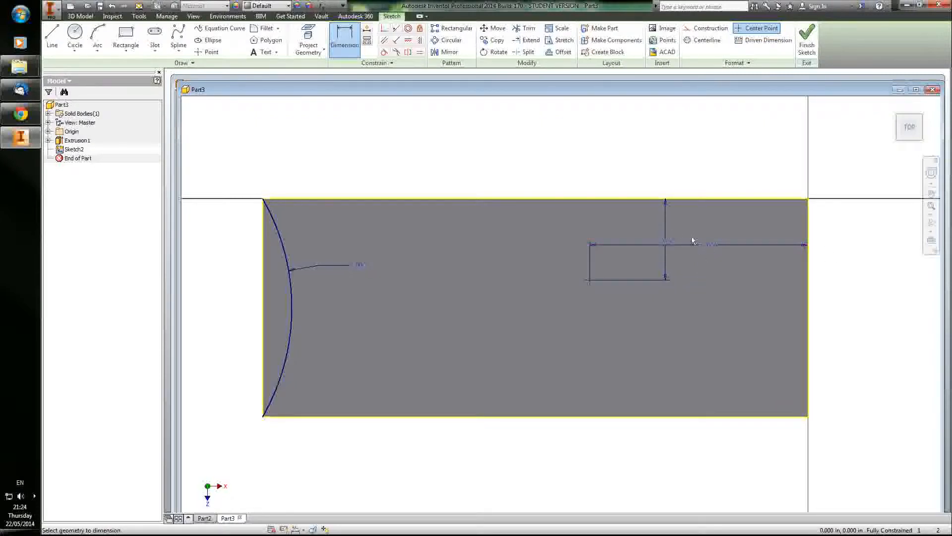
mouse_move(844, 186)
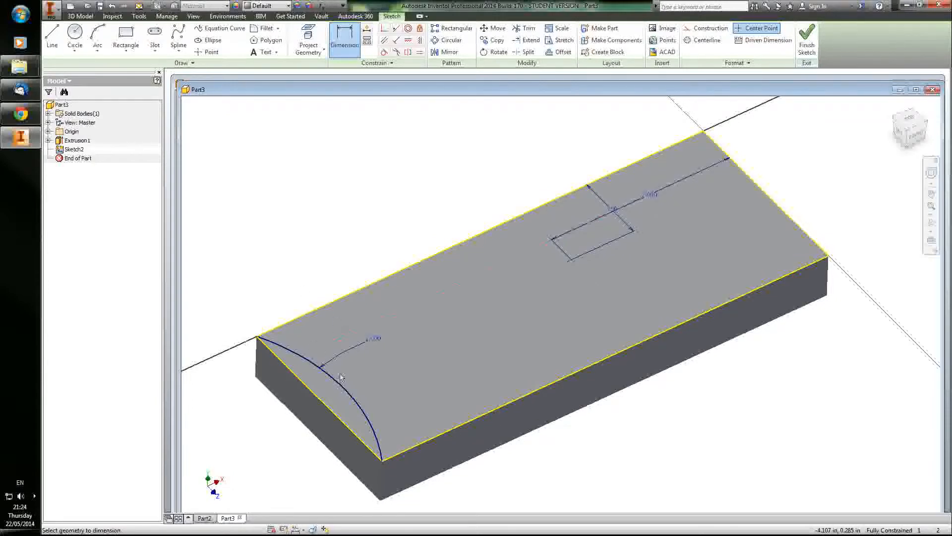
mouse_move(538, 143)
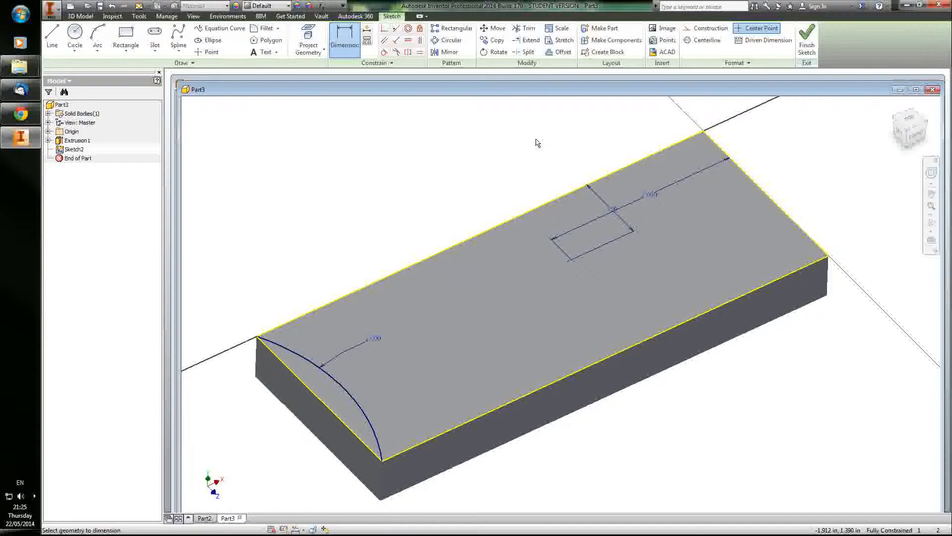
mouse_move(558, 146)
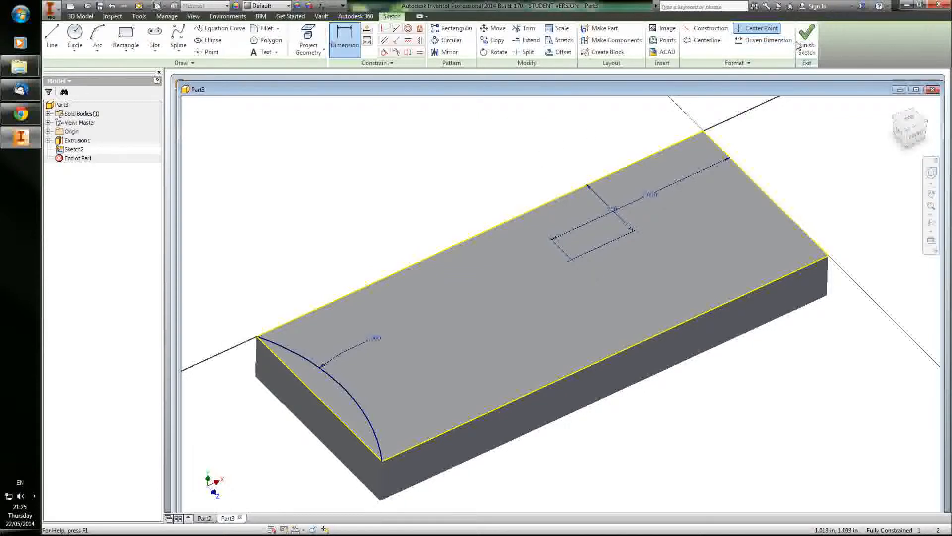
Finish the sketch and revolve the arc profile with To Next extents, flipping the cut direction.
click(807, 33)
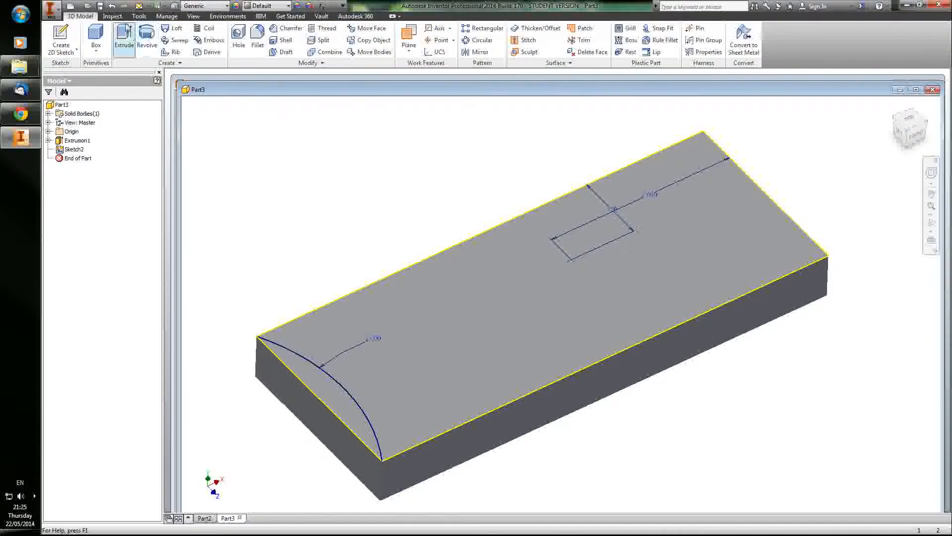
click(147, 40)
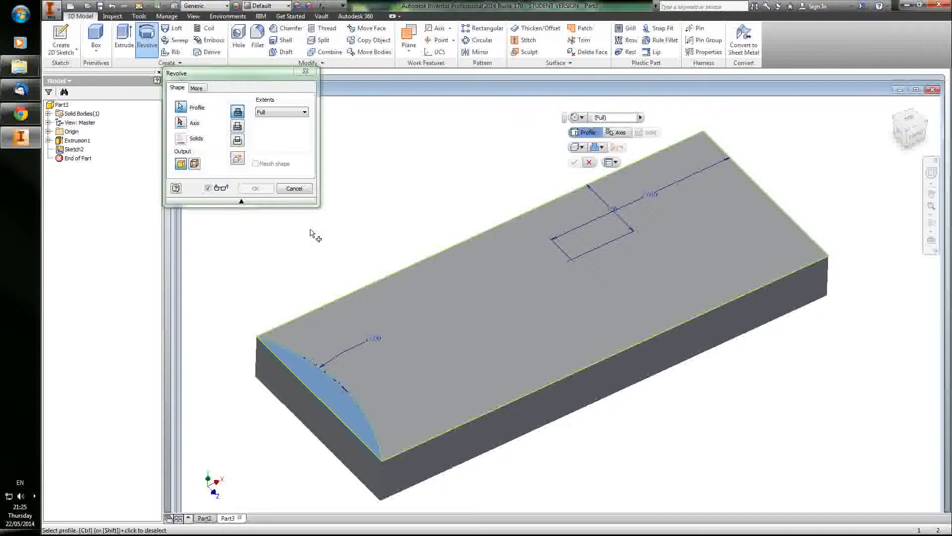
mouse_move(295, 265)
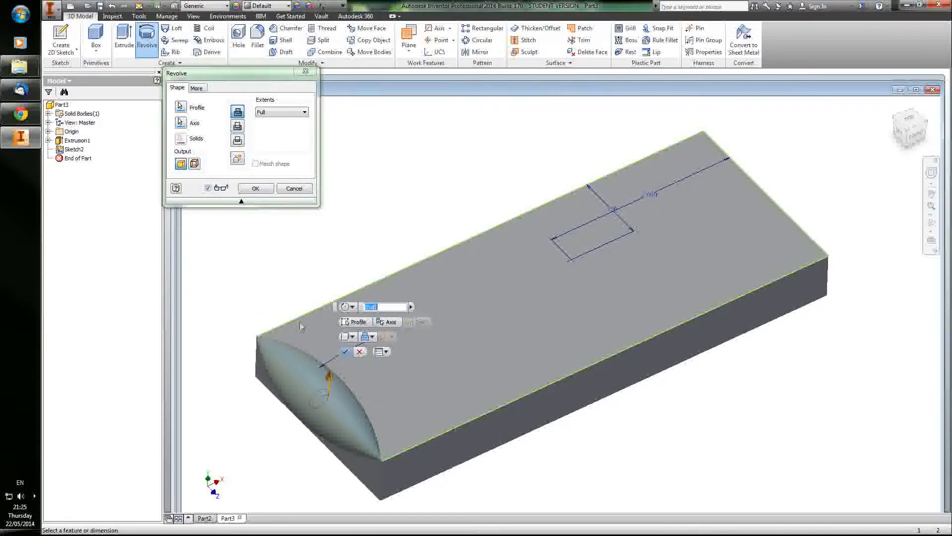
click(304, 112)
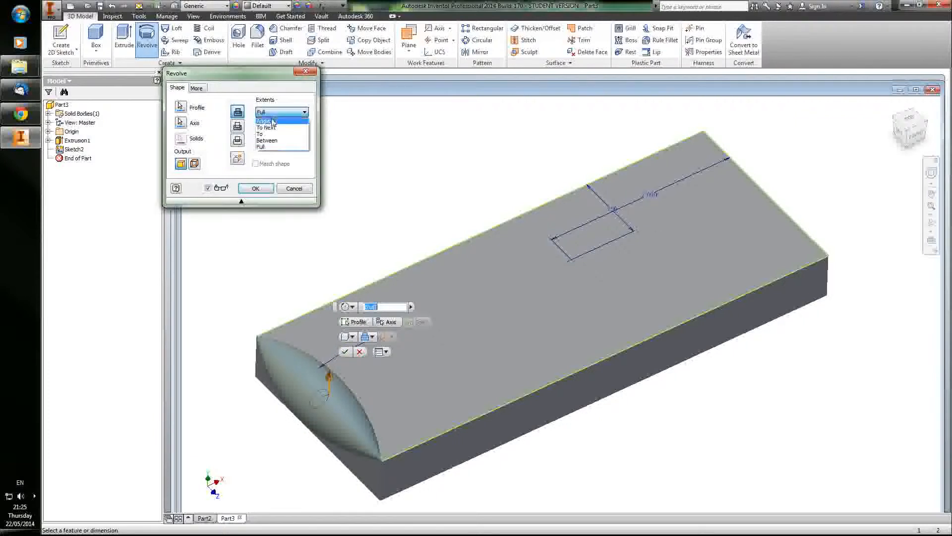
click(264, 128)
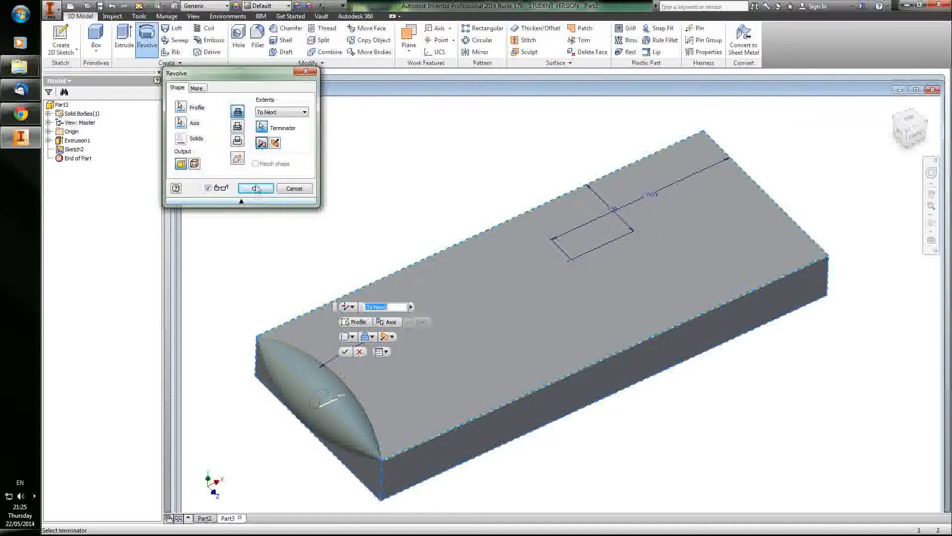
click(262, 143)
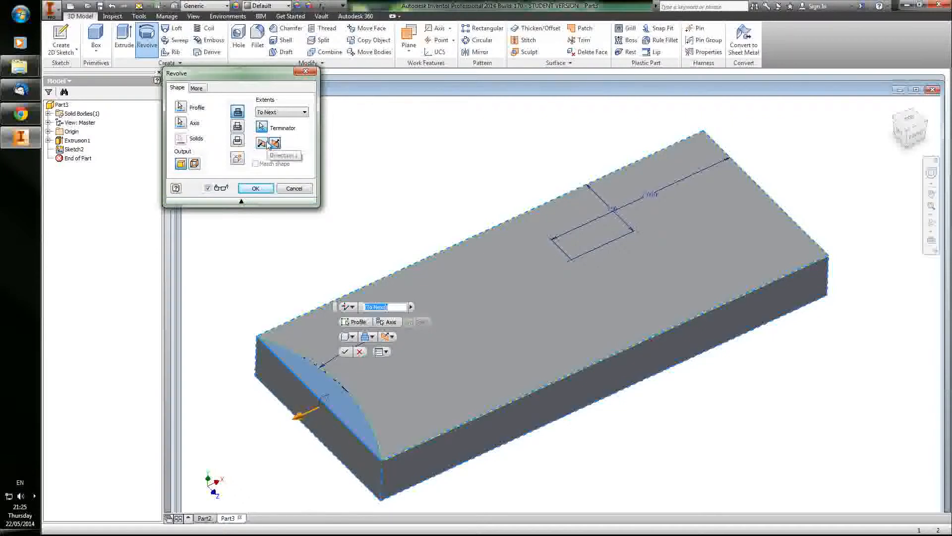
click(237, 127)
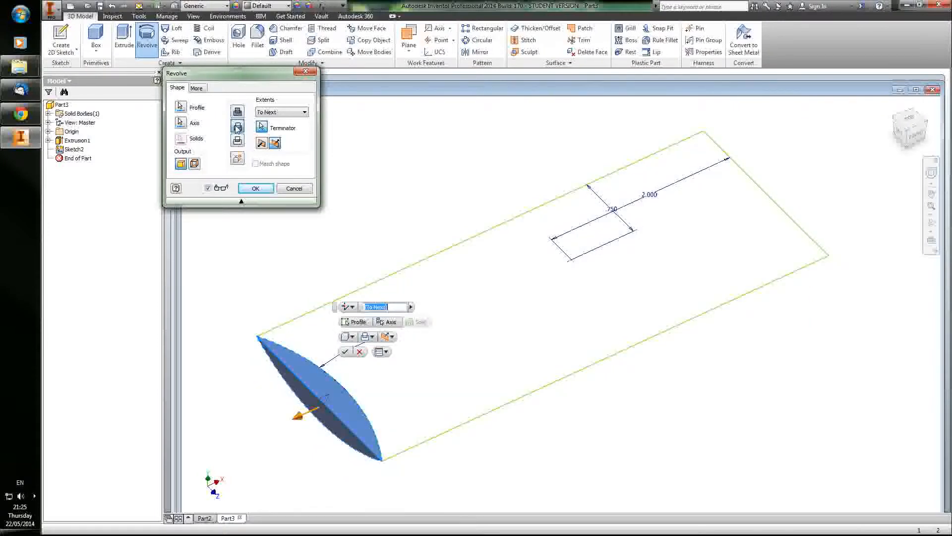
Terminate the revolve on the block, output a solid cut, and confirm the arc-shaped scoop.
click(195, 163)
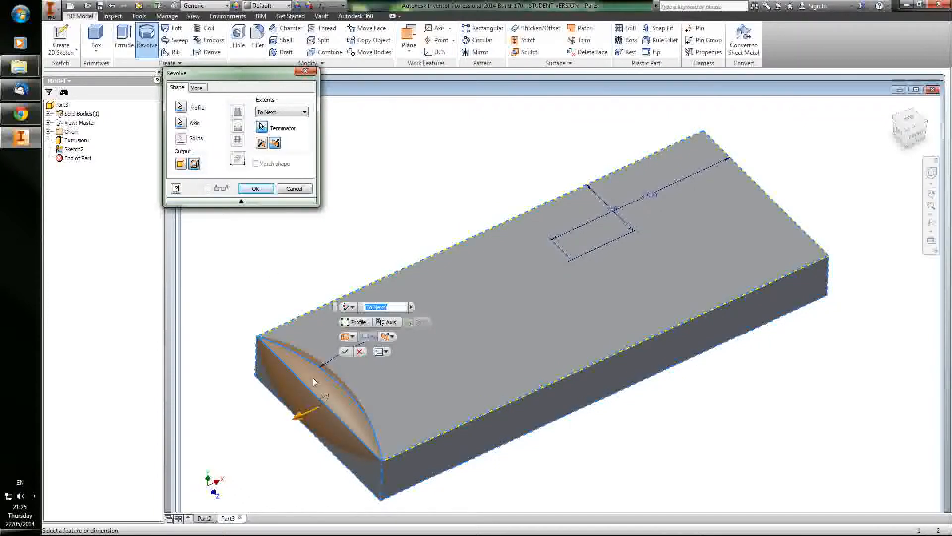
mouse_move(181, 164)
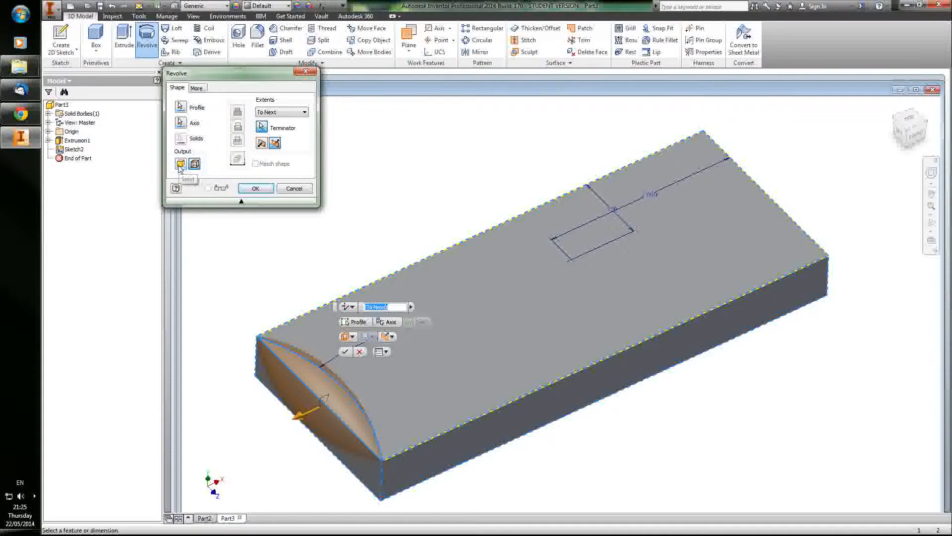
click(181, 164)
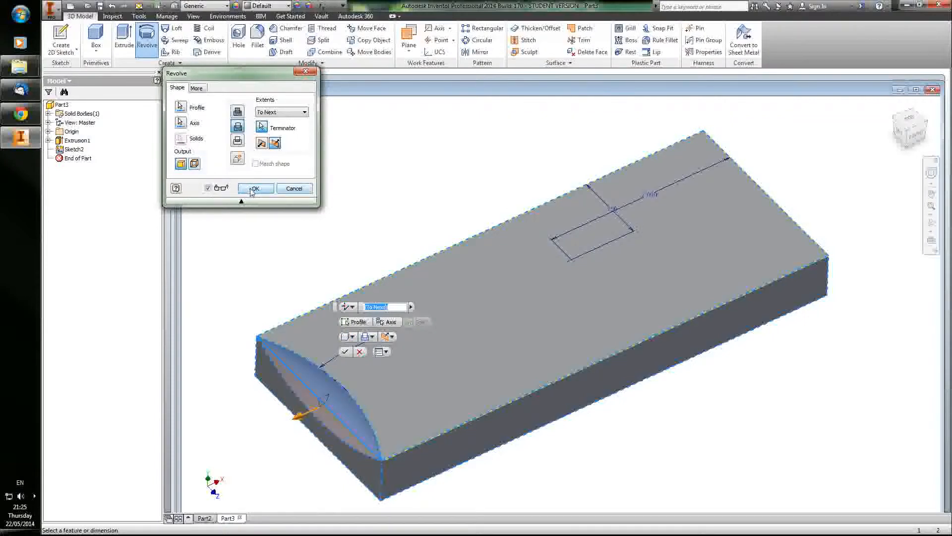
click(252, 187)
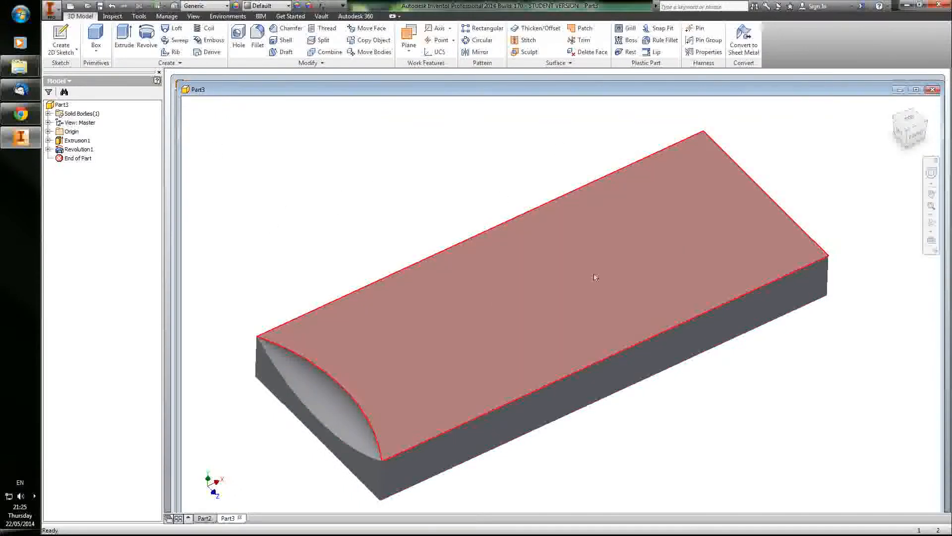
mouse_move(572, 229)
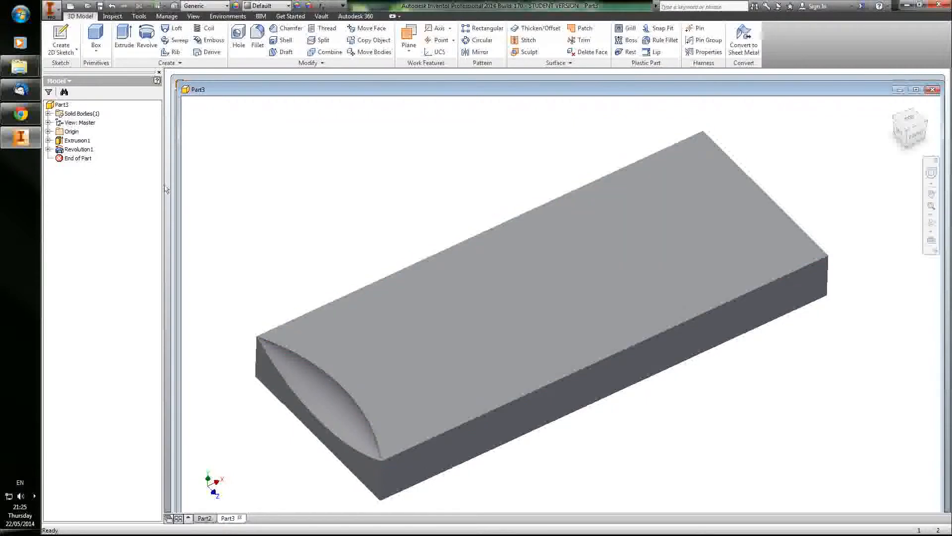
right_click(84, 159)
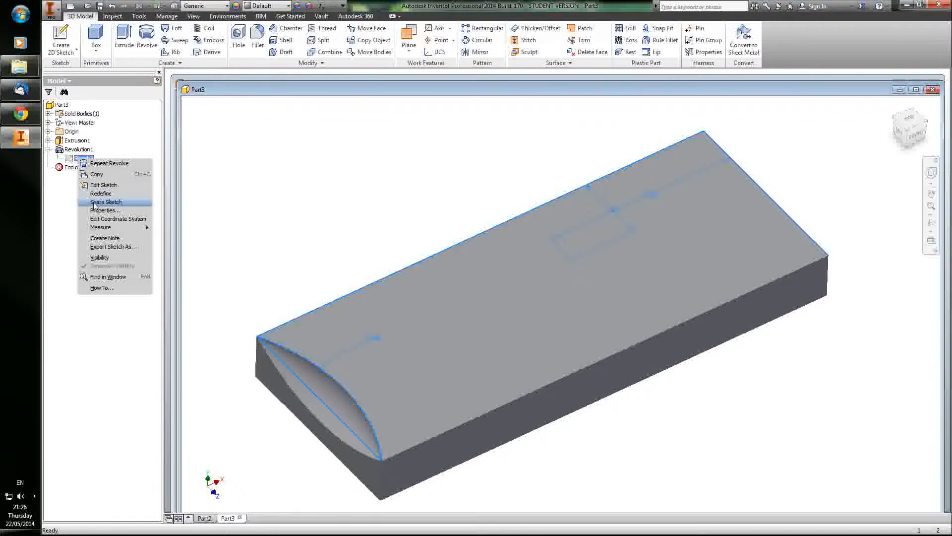
Share the revolve's Sketch2 and make it and its dimensions visible on the model again.
click(106, 202)
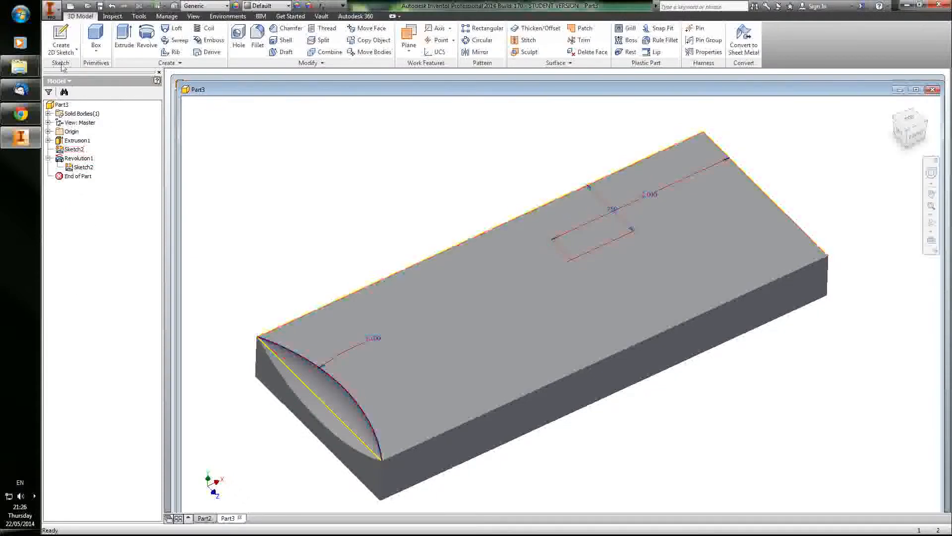
right_click(74, 167)
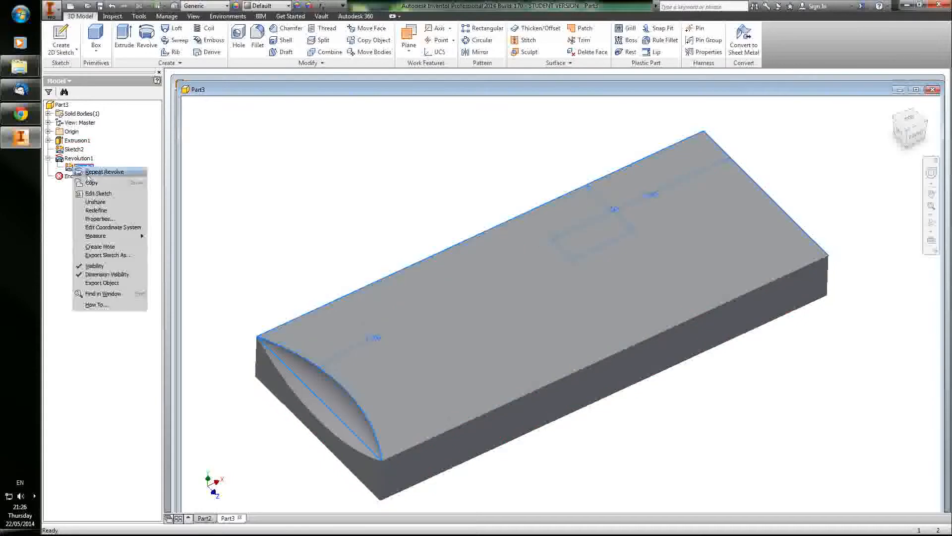
click(291, 188)
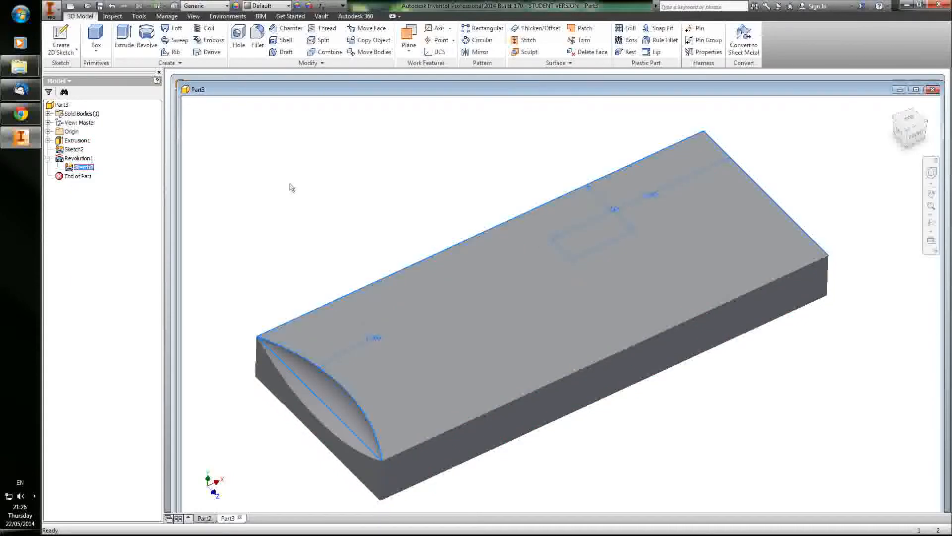
click(77, 140)
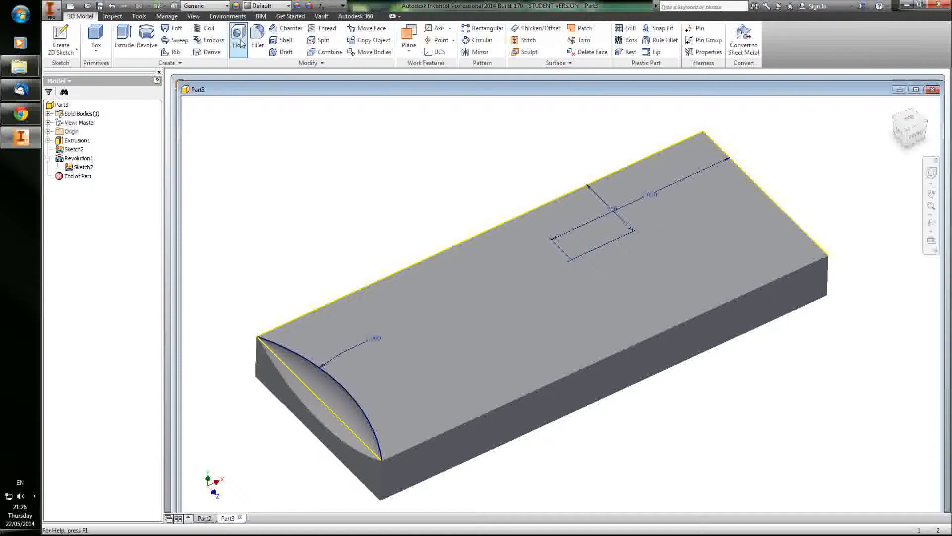
Place a 0.125 simple hole from the sketch point, terminating Through All, as Hole1.
click(239, 40)
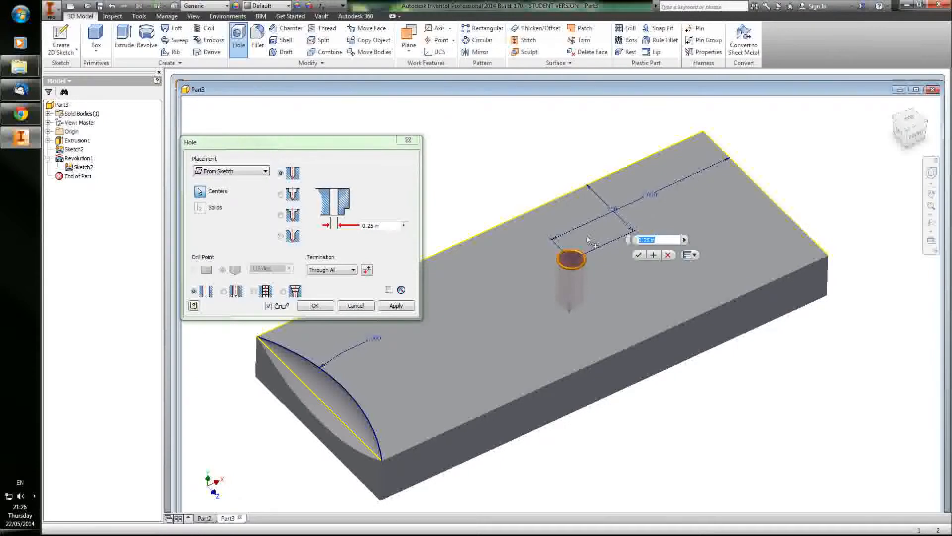
mouse_move(538, 250)
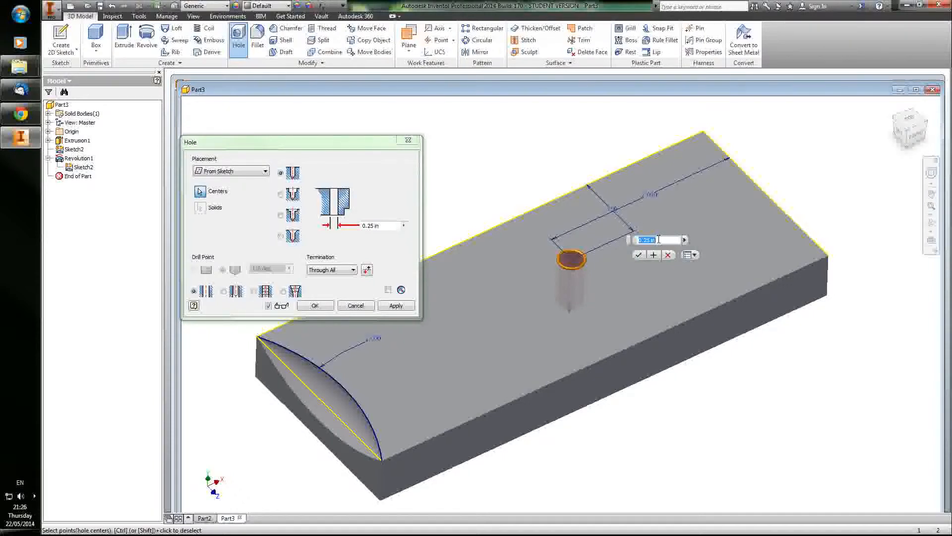
text(0)
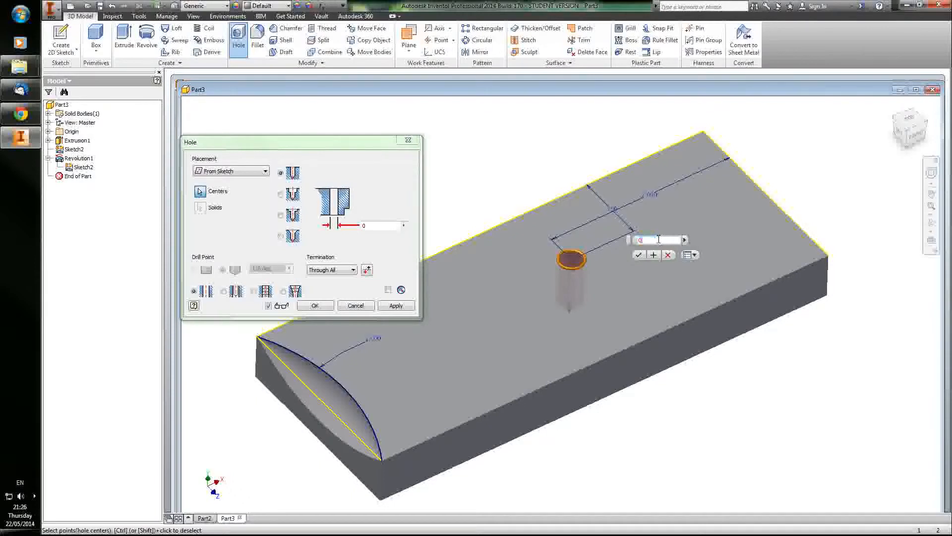
text(0.125)
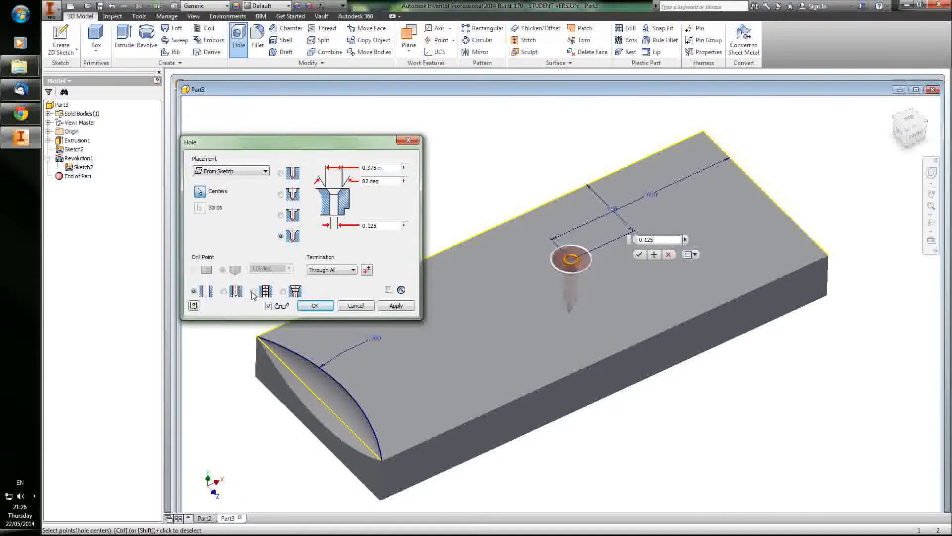
click(281, 291)
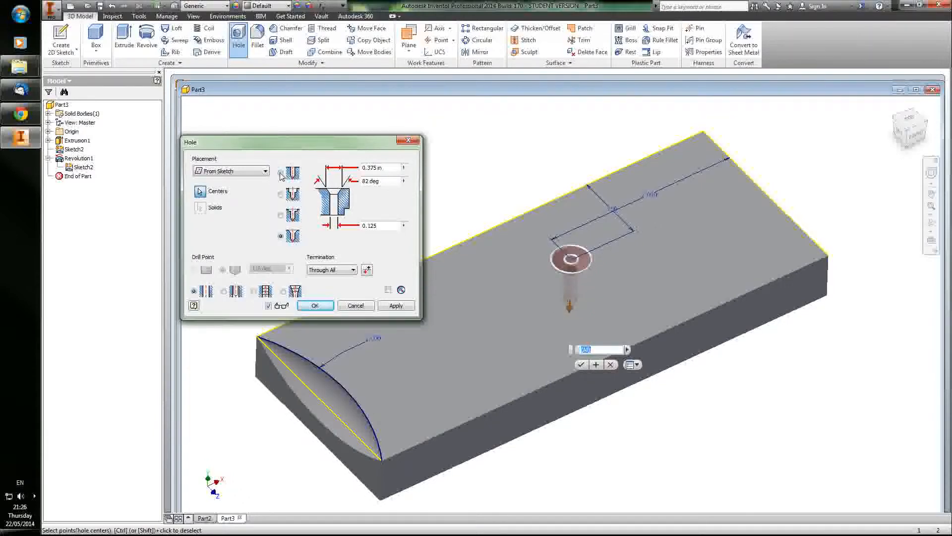
click(351, 270)
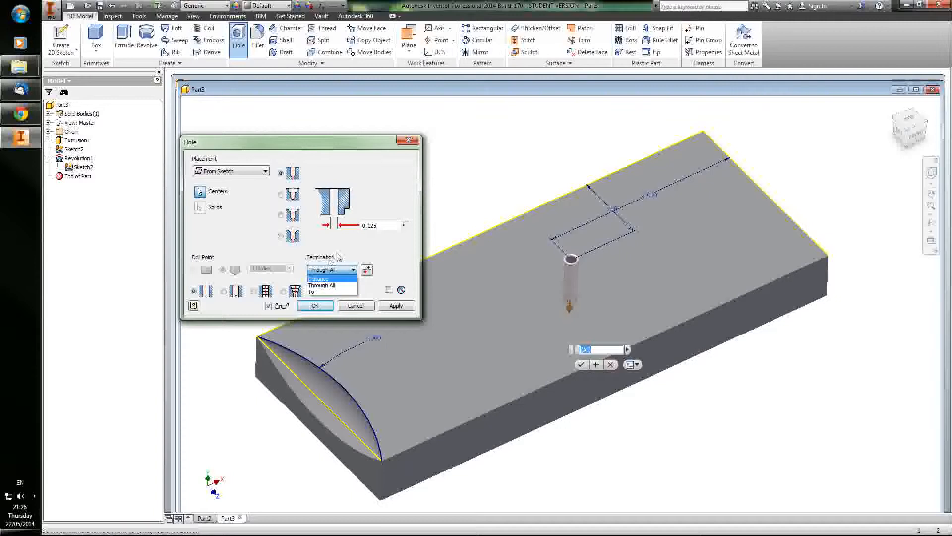
click(315, 305)
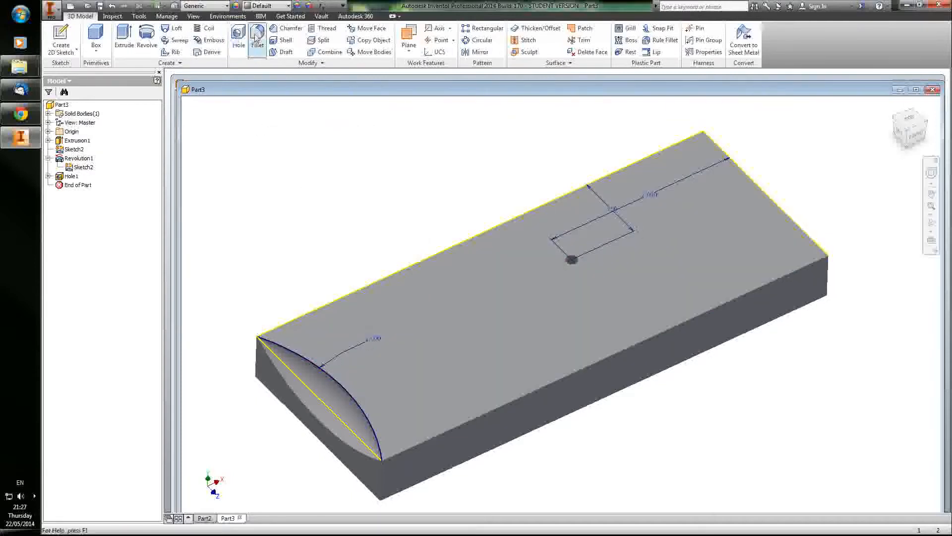
Fillet the far-end vertical edge at radius .75, trying All Rounds and then dropping the extra edges.
click(238, 40)
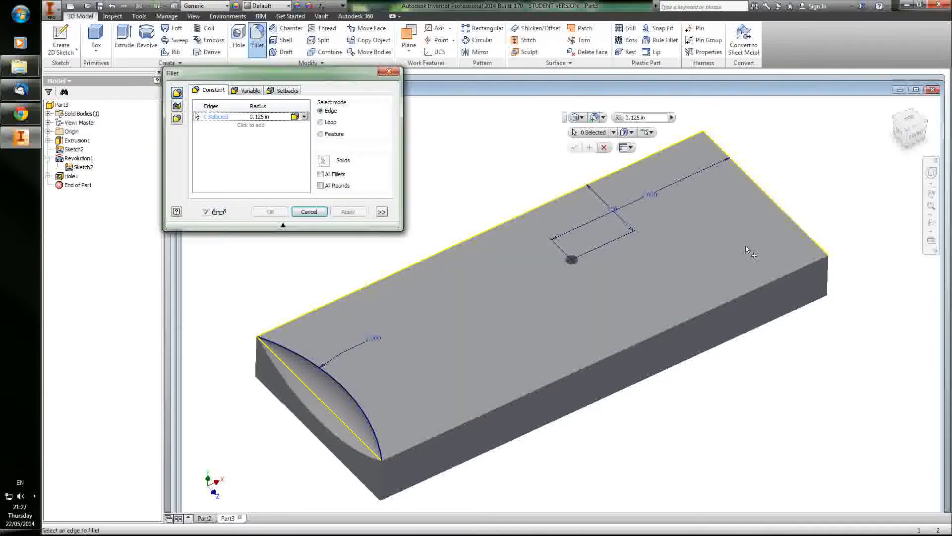
click(826, 274)
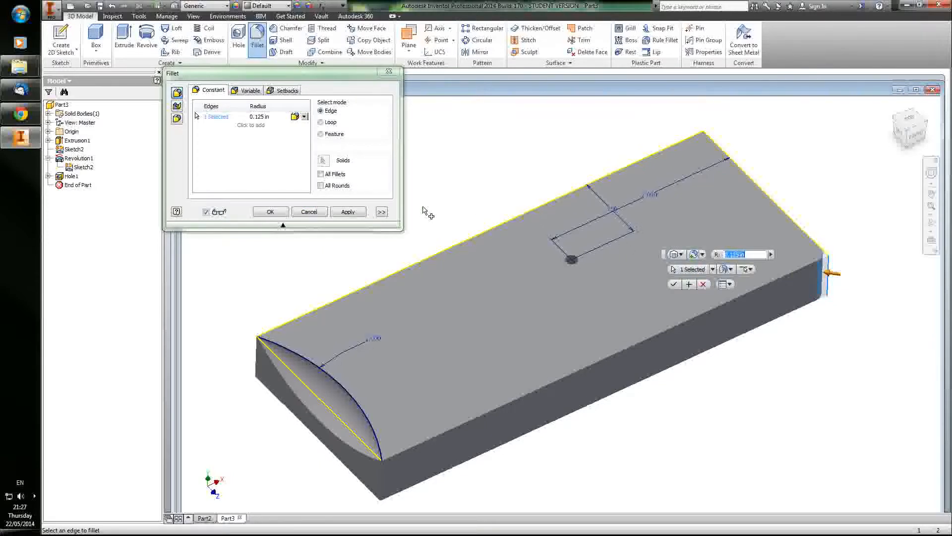
mouse_move(610, 246)
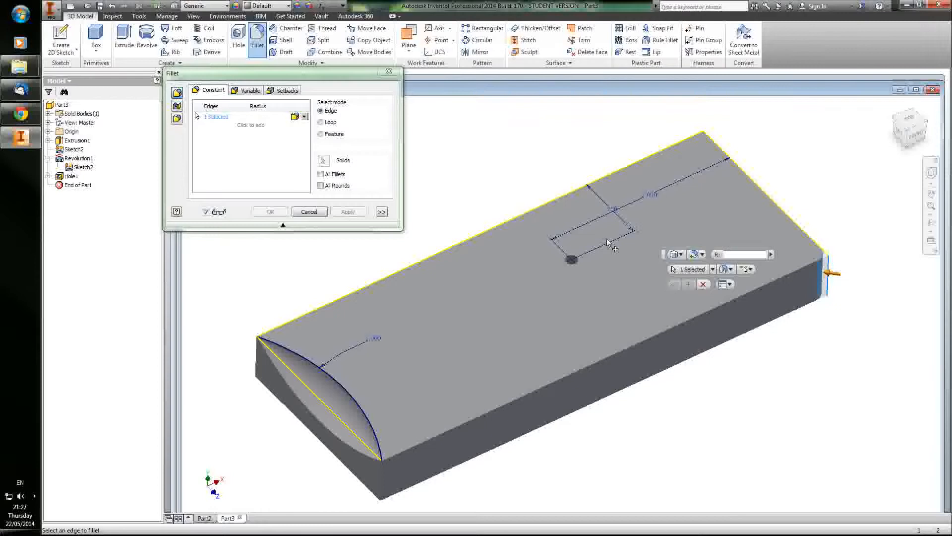
text(.75)
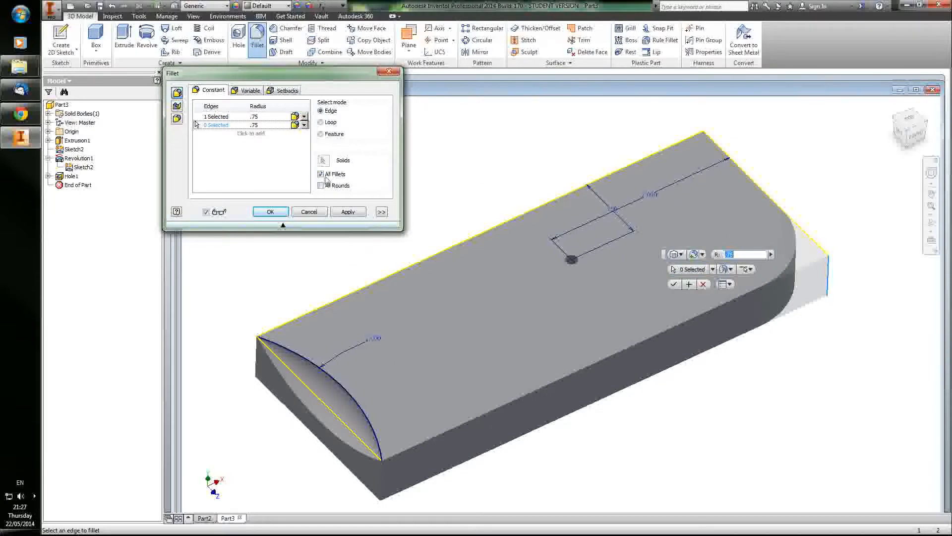
click(321, 186)
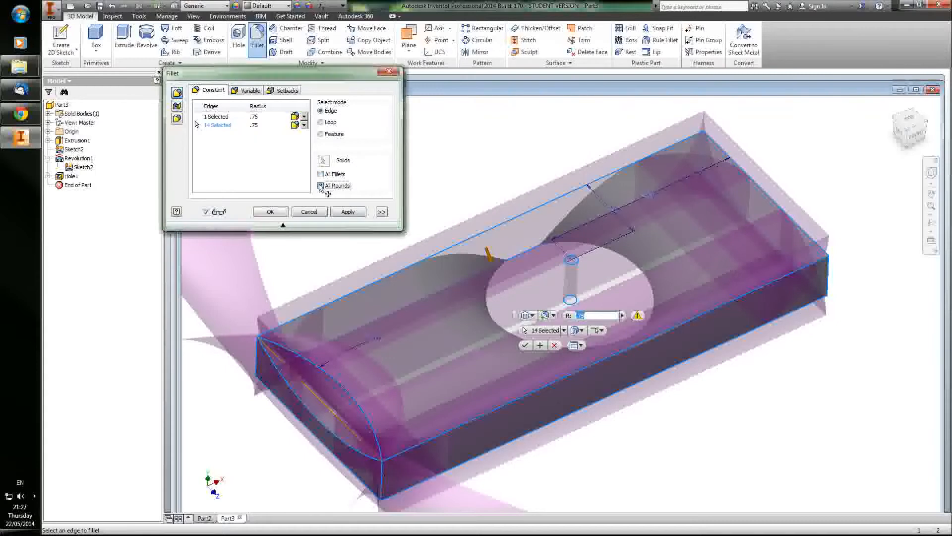
click(250, 90)
text(.25)
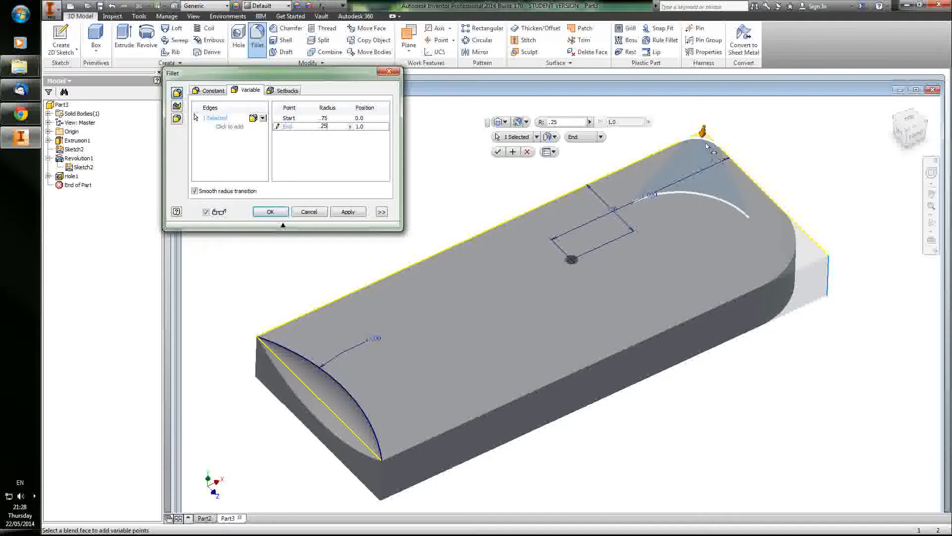
mouse_move(709, 164)
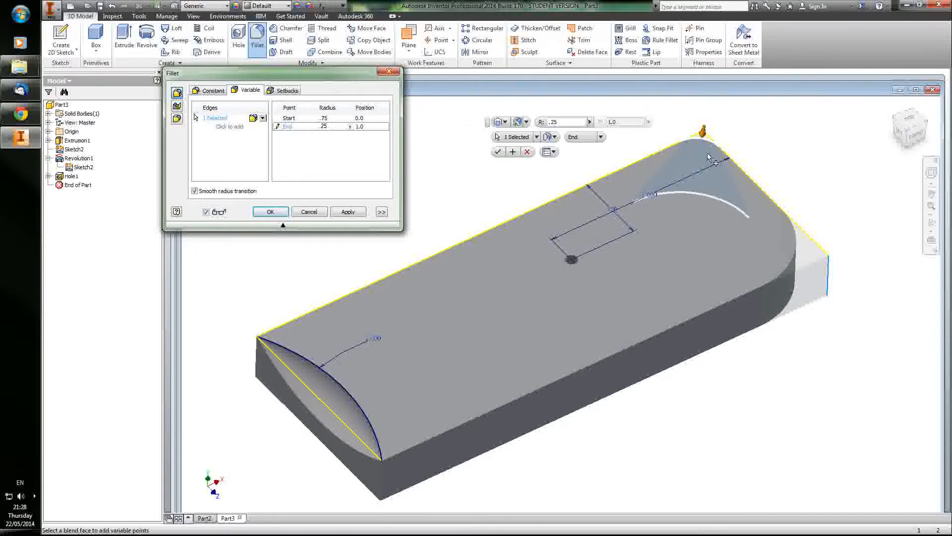
Explore the variable fillet options, toggling smooth radius transition and the expanded settings.
click(703, 150)
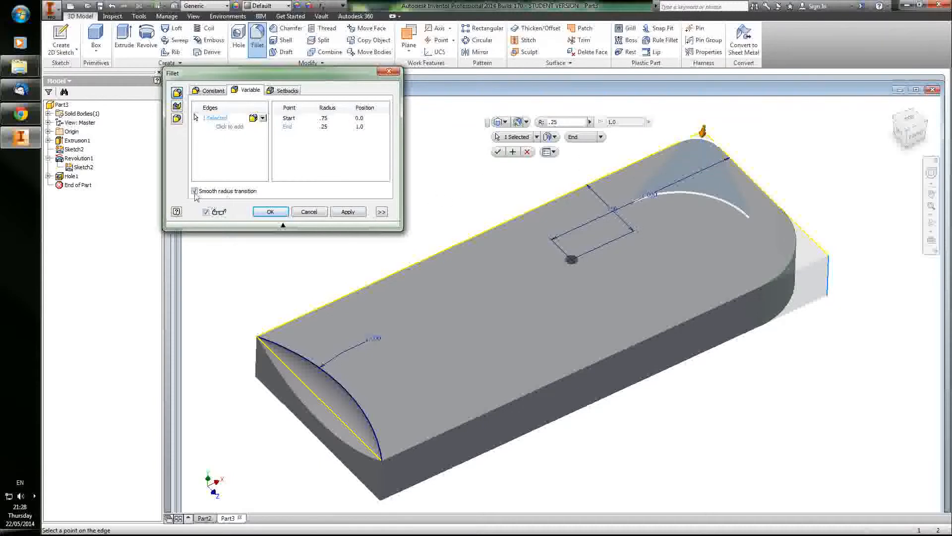
click(195, 190)
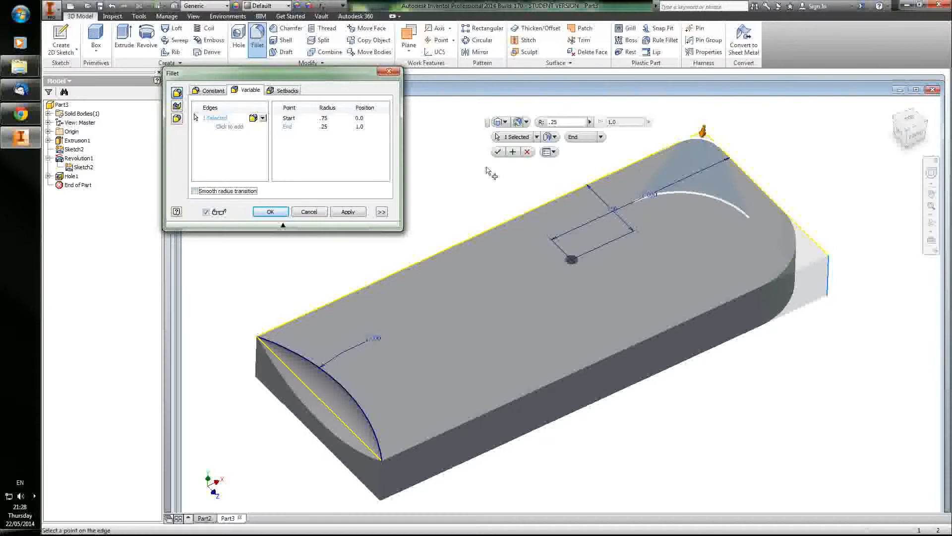
click(194, 191)
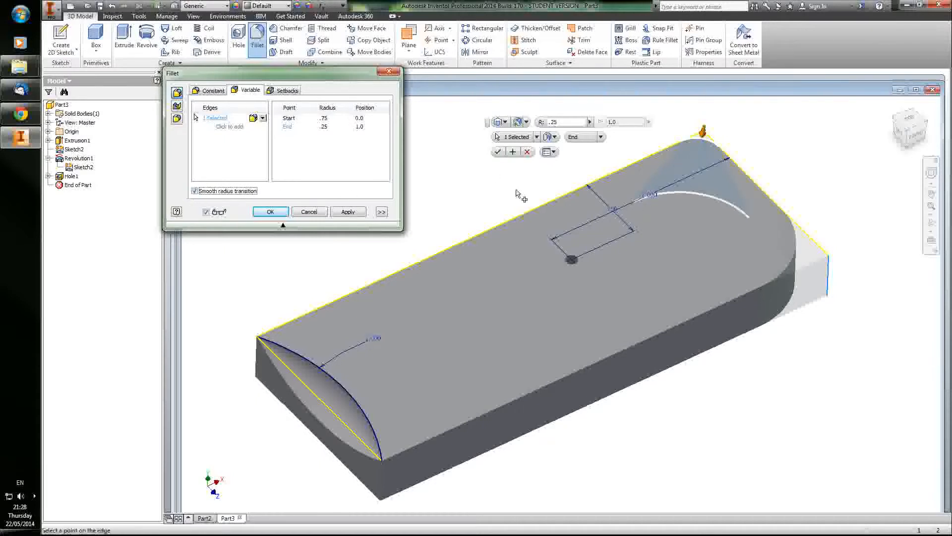
click(381, 211)
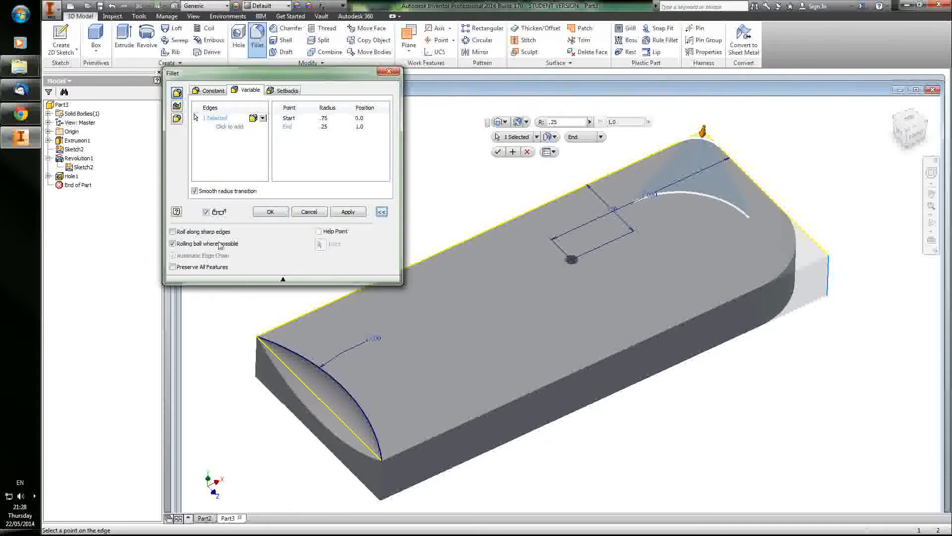
click(381, 211)
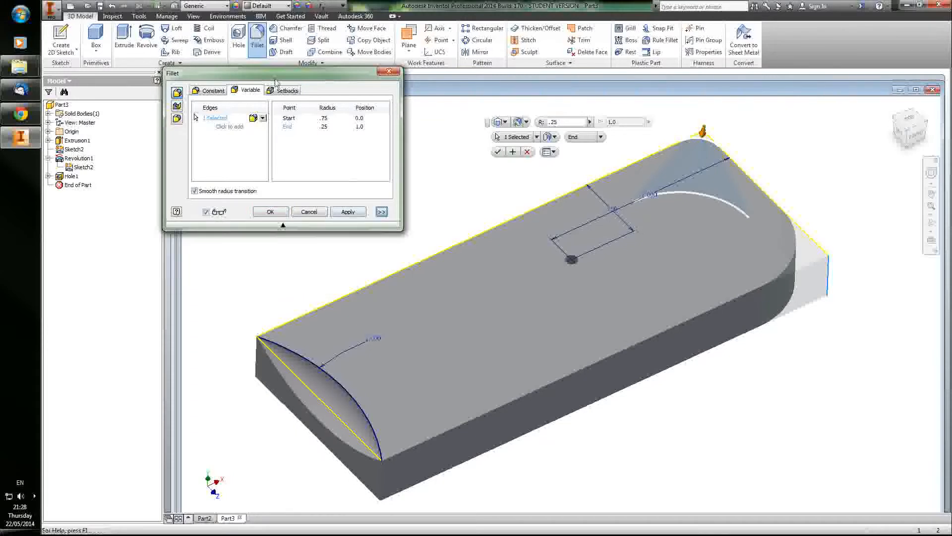
Check the Setbacks settings, return to a constant .75 radius and apply it as Fillet1.
click(285, 90)
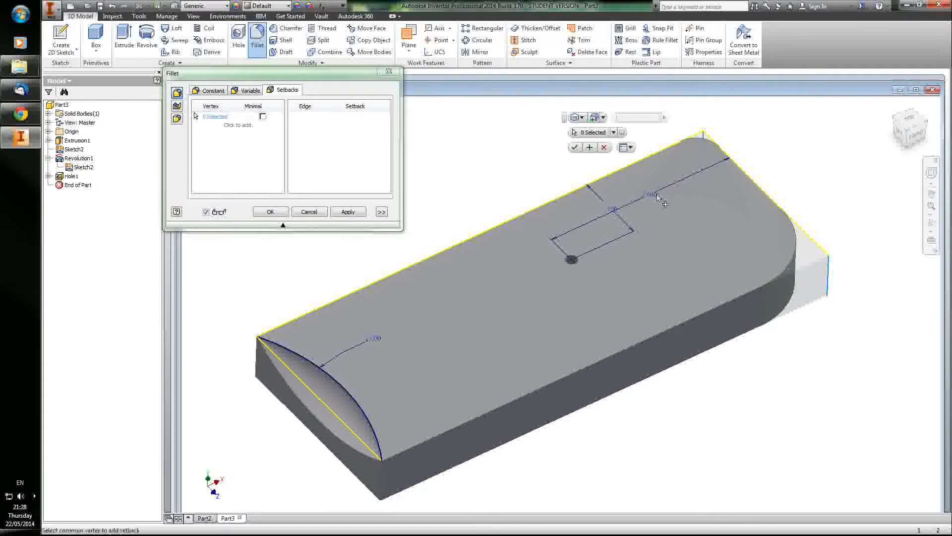
click(213, 90)
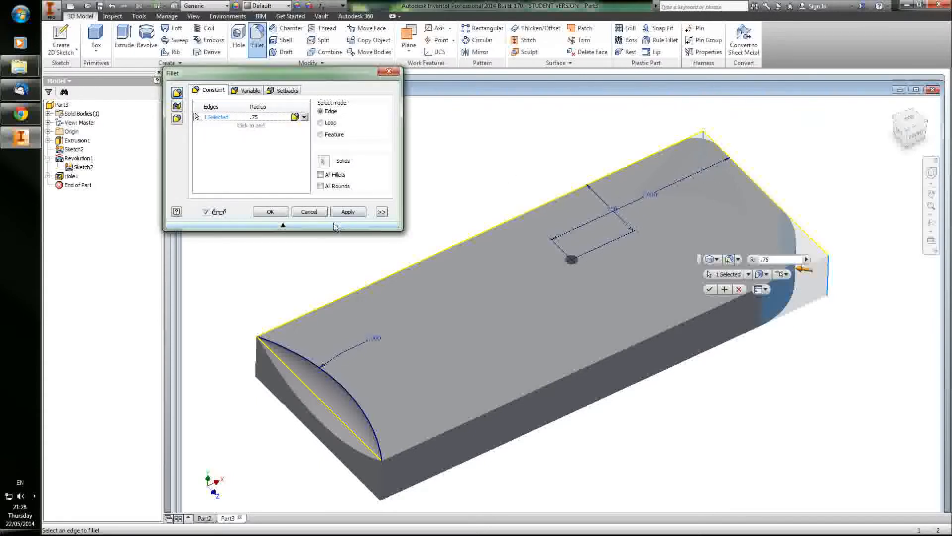
click(348, 212)
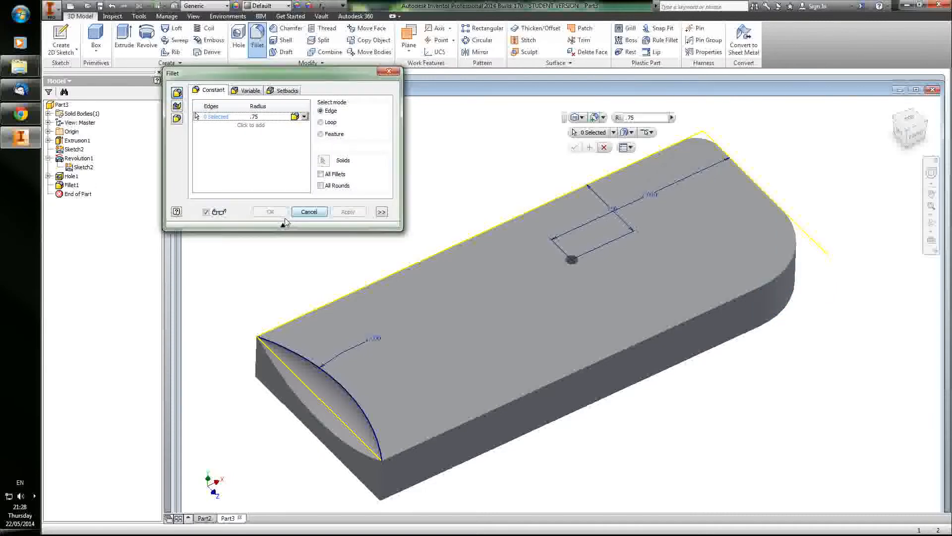
Create a .5 Through All hole on the top face concentric with the rounded end, as Hole2.
click(309, 211)
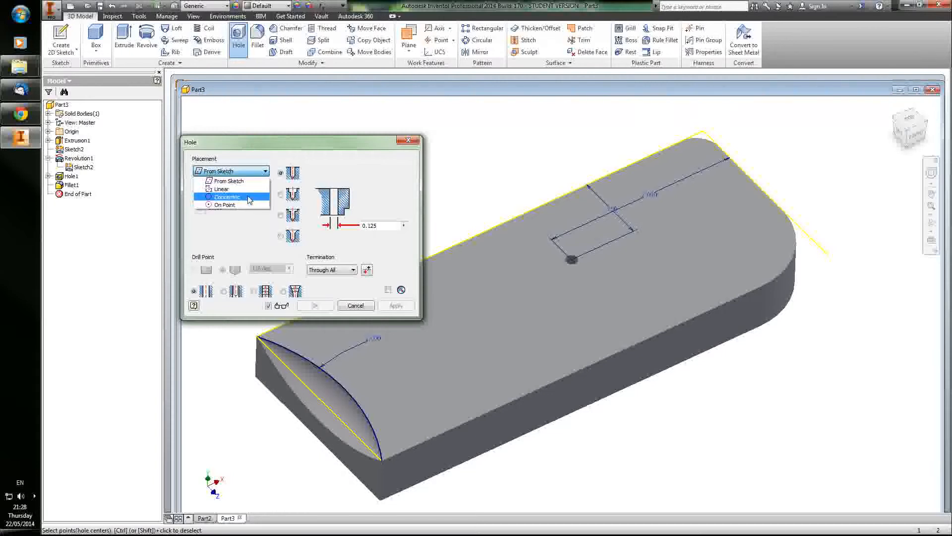
click(228, 196)
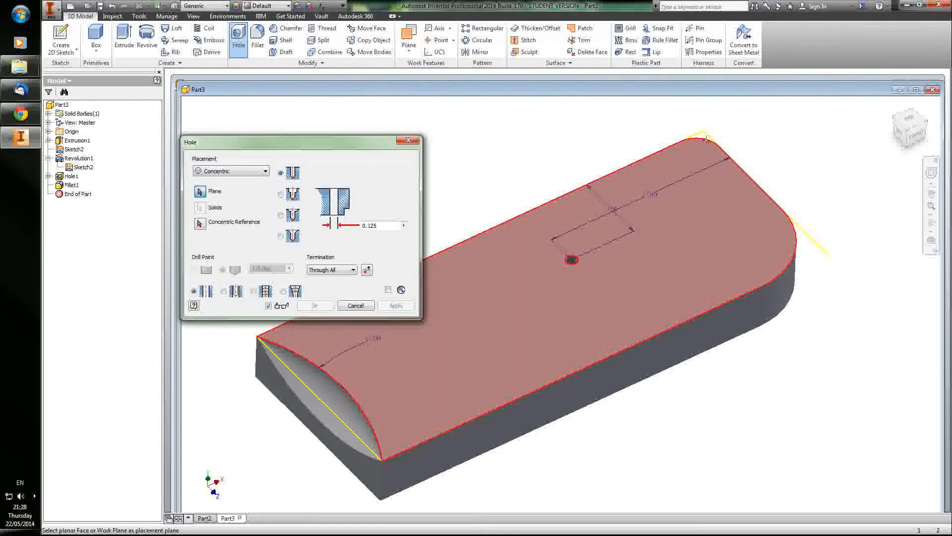
mouse_move(692, 162)
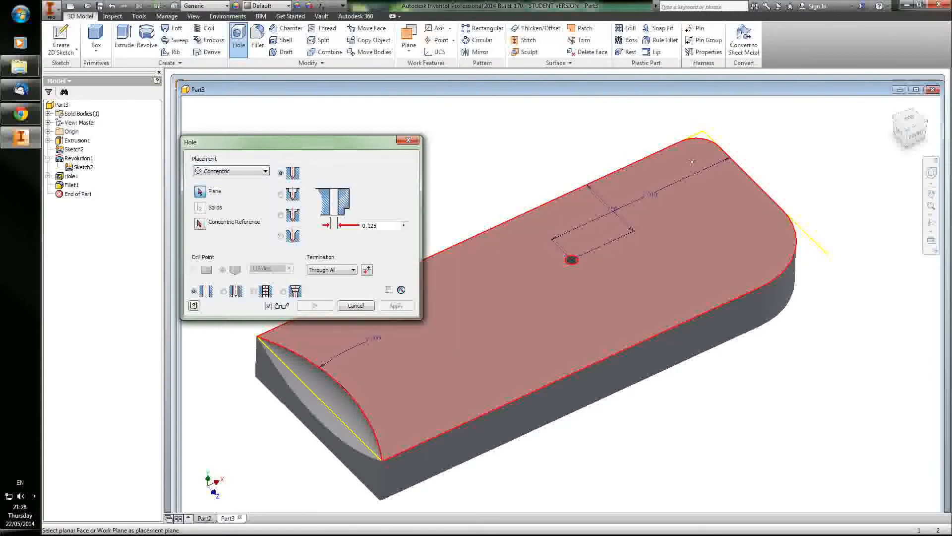
click(692, 162)
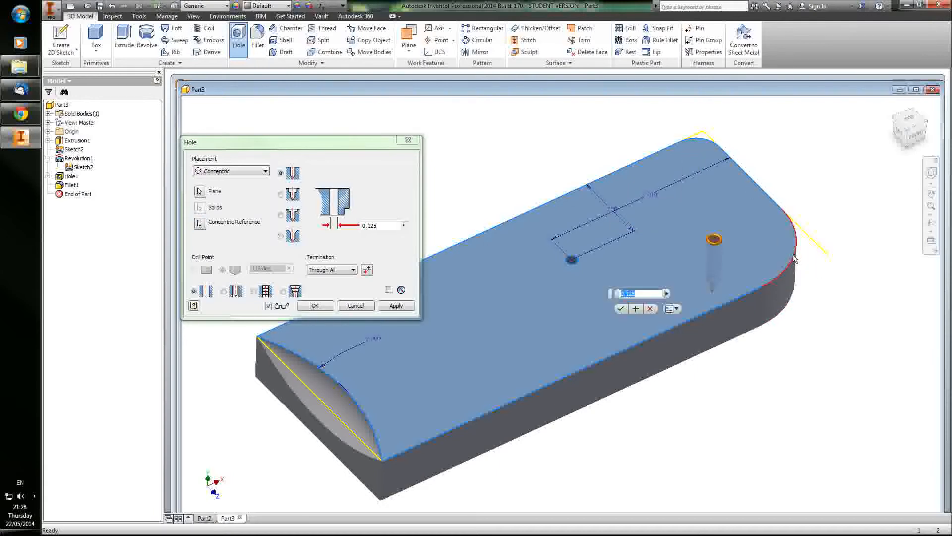
mouse_move(690, 238)
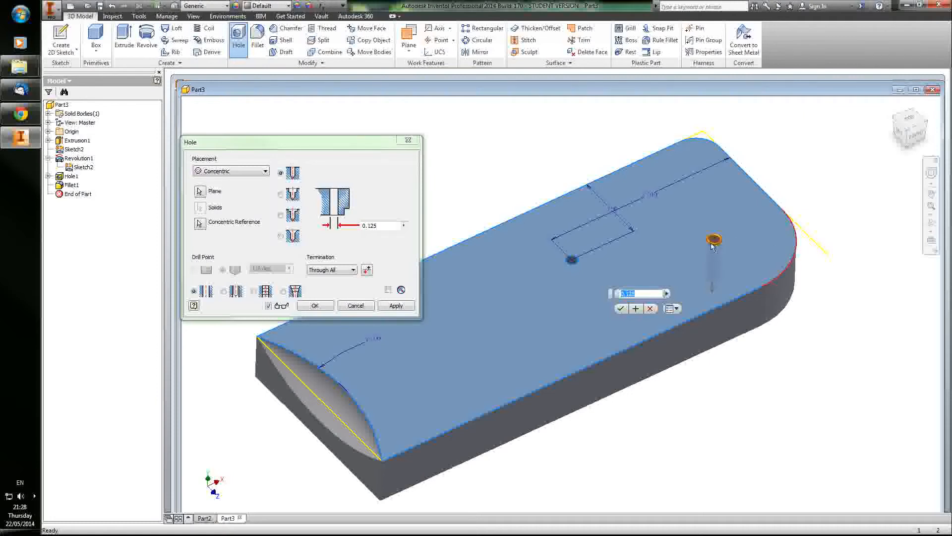
text(.5)
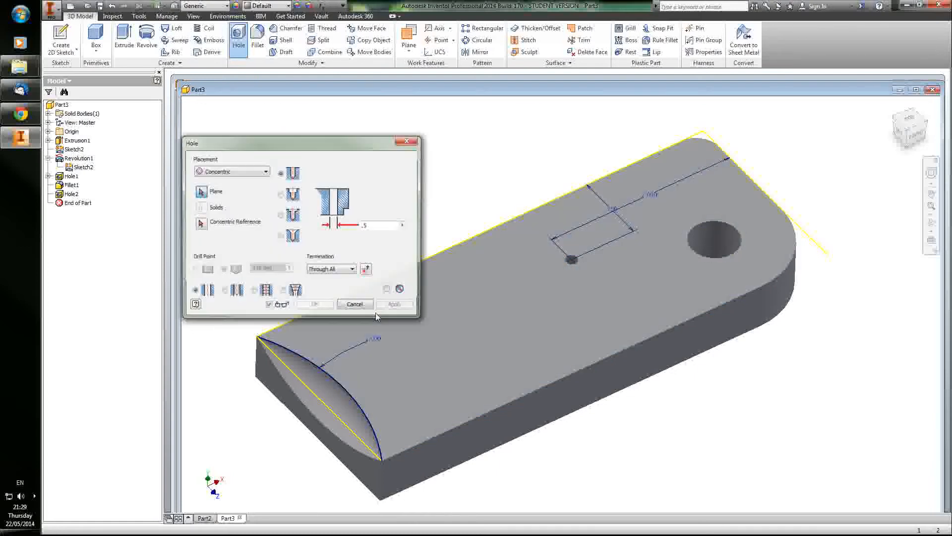
click(355, 304)
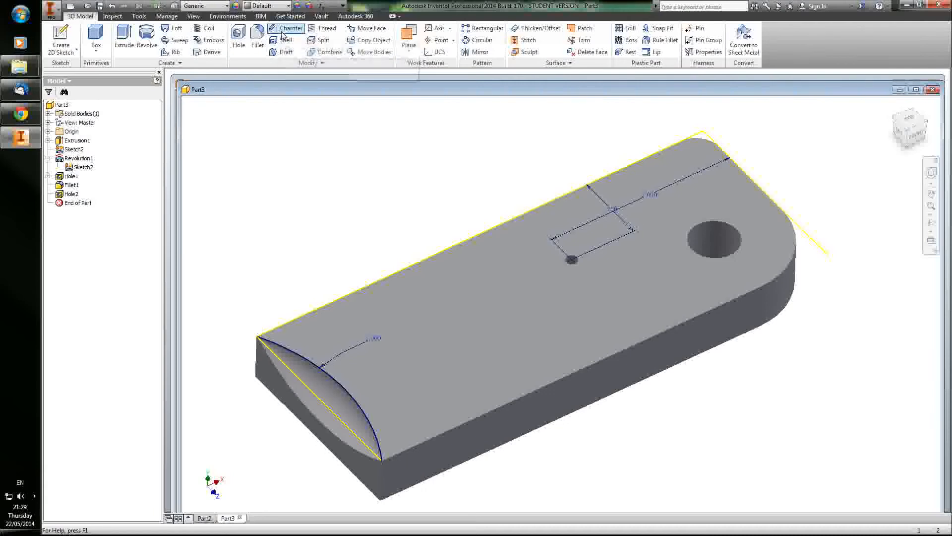
Apply a 0.125 in chamfer to the block's bottom edge as Chamfer1.
click(291, 27)
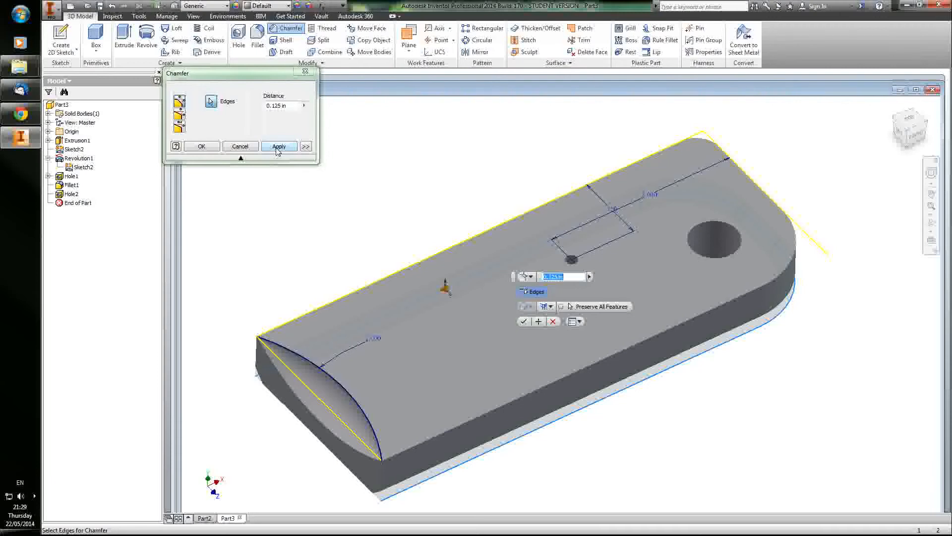
click(279, 147)
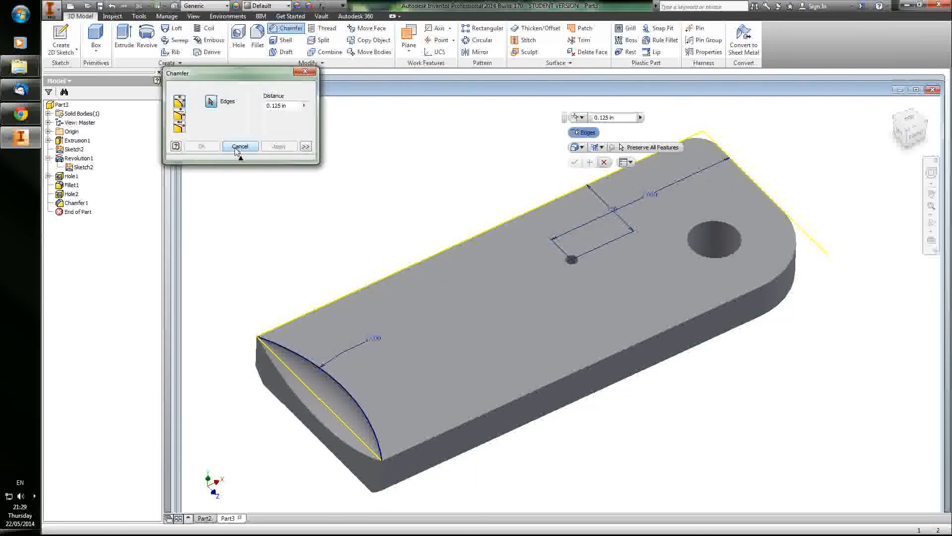
click(240, 147)
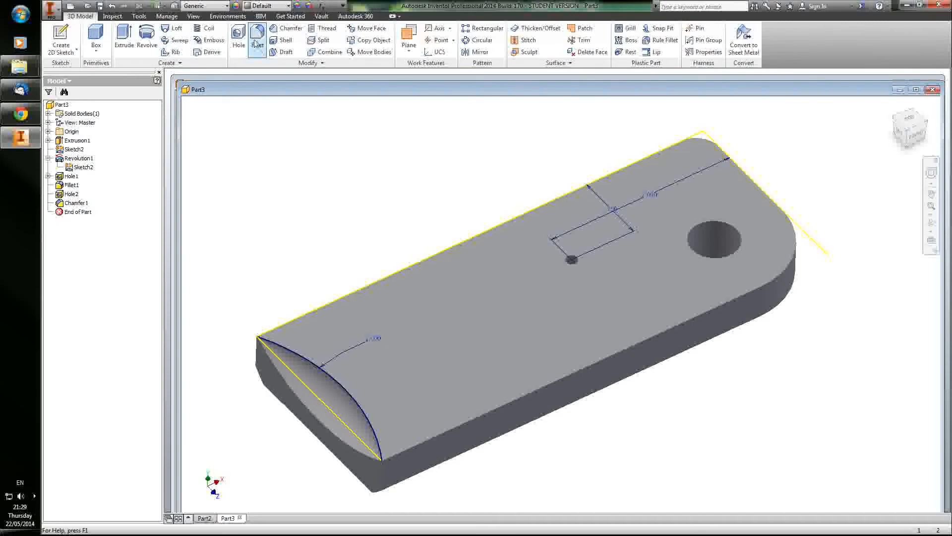
Shell the block with the top face removed and 0.1 in walls, then inspect the hollow interior.
click(283, 40)
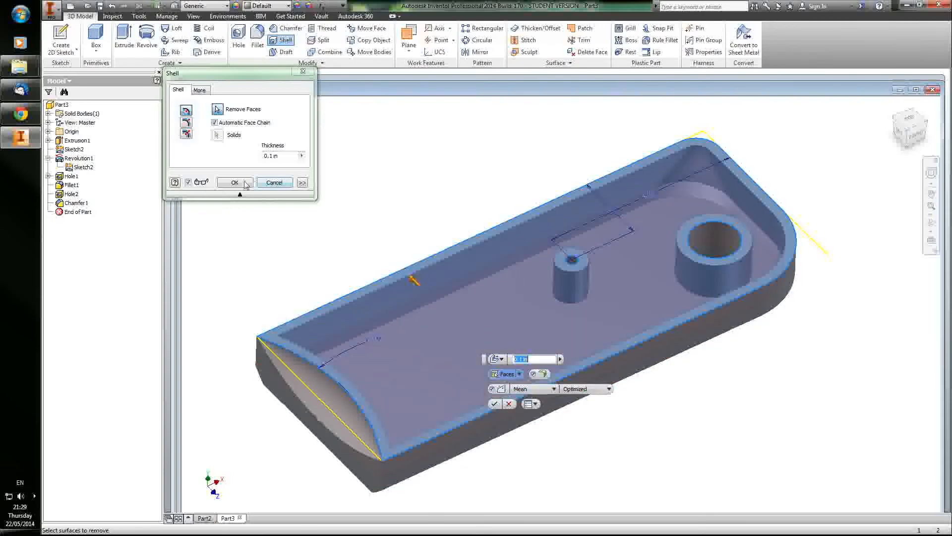
click(234, 183)
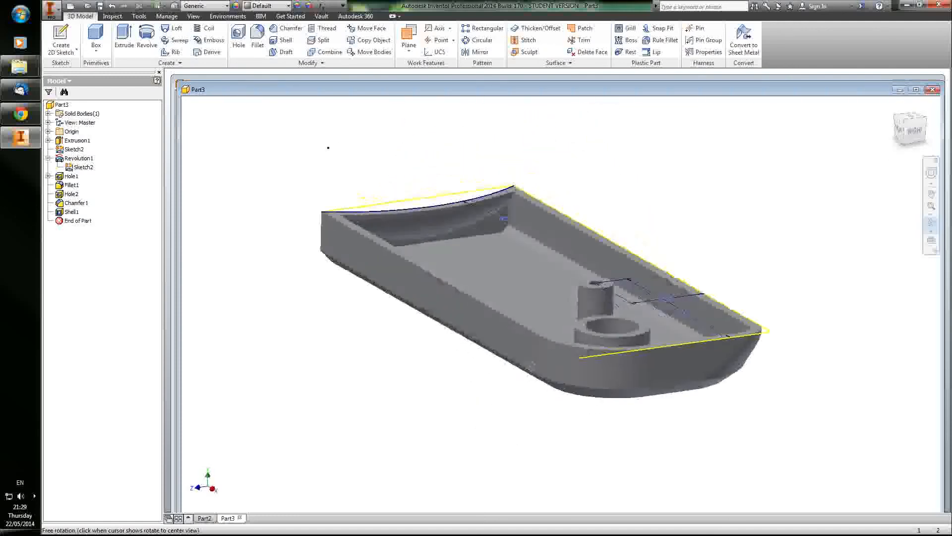
drag(546, 244, 649, 399)
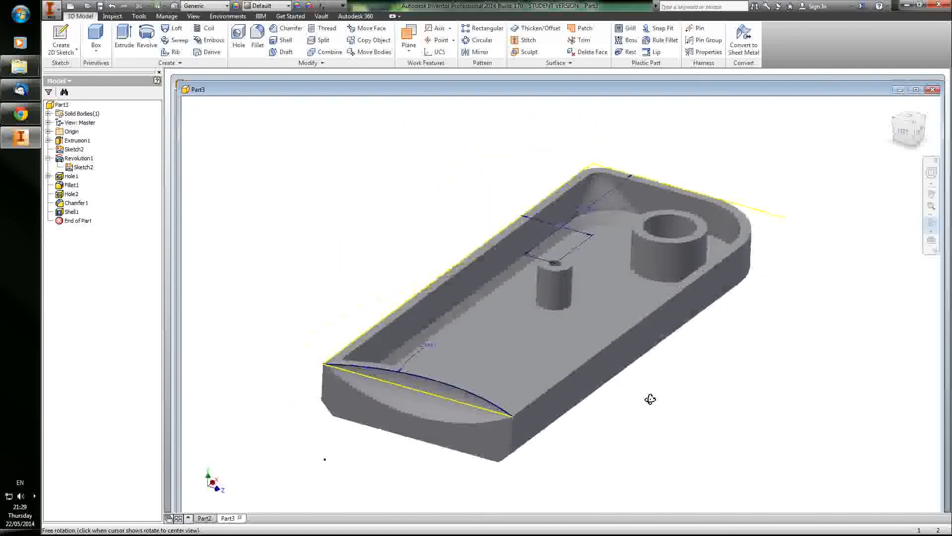